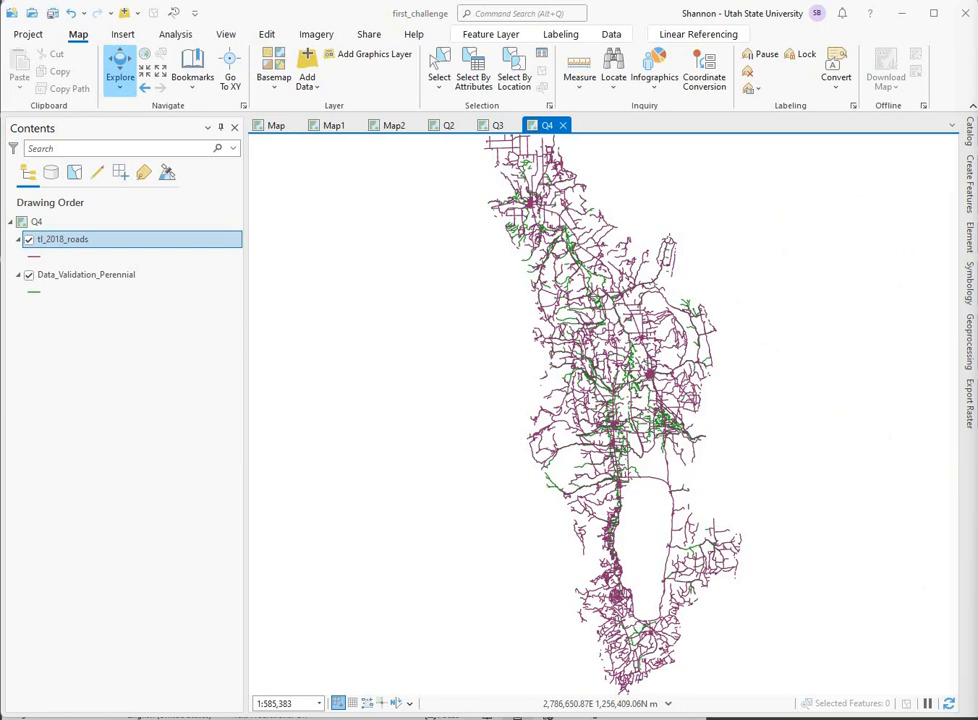
# Set the Data_Validation_Perennial stream line colour to blue and apply it
pyautogui.click(665, 372)
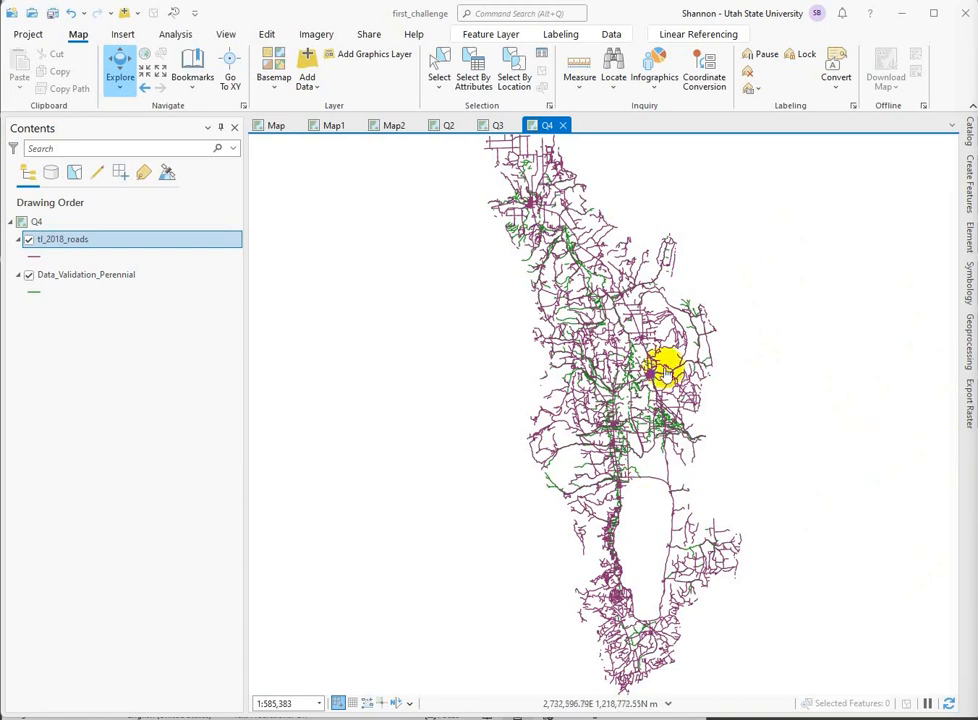
pyautogui.click(63, 239)
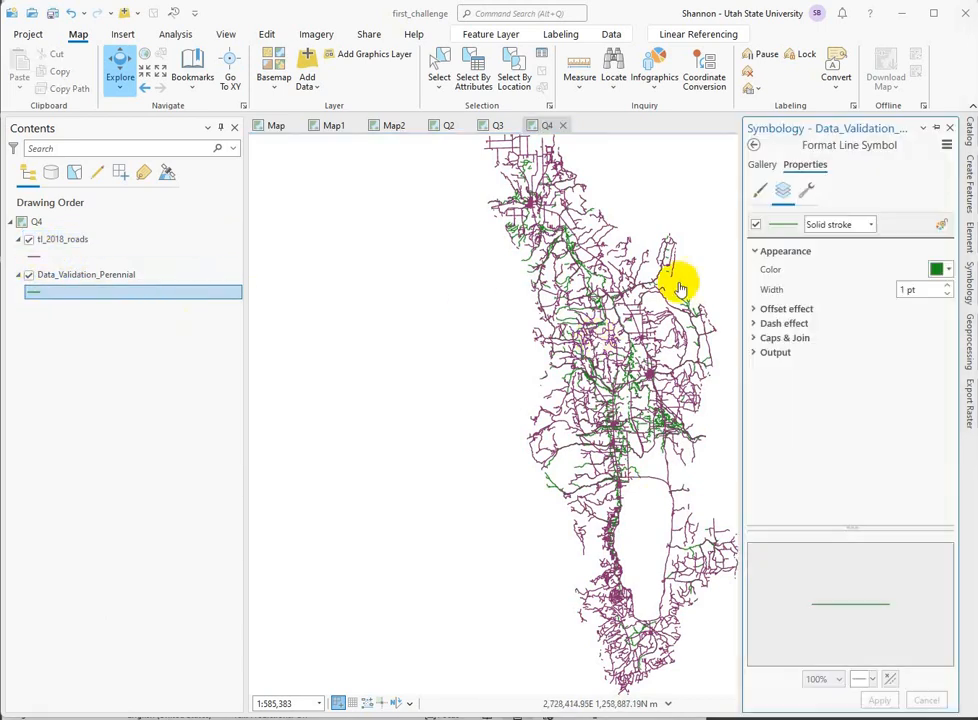
pyautogui.click(940, 269)
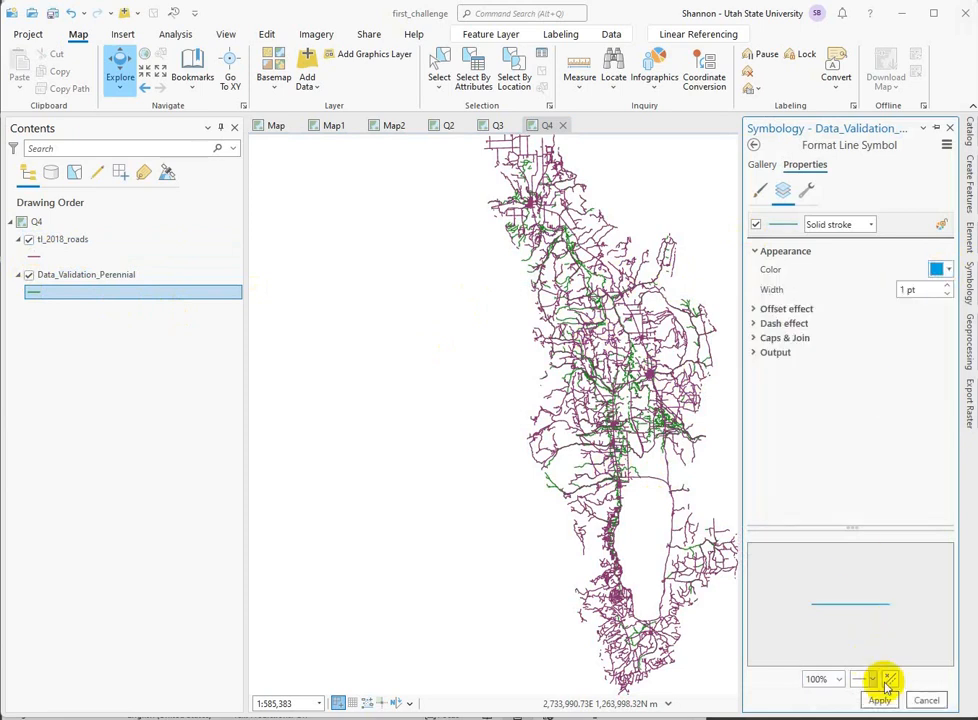
pyautogui.click(879, 699)
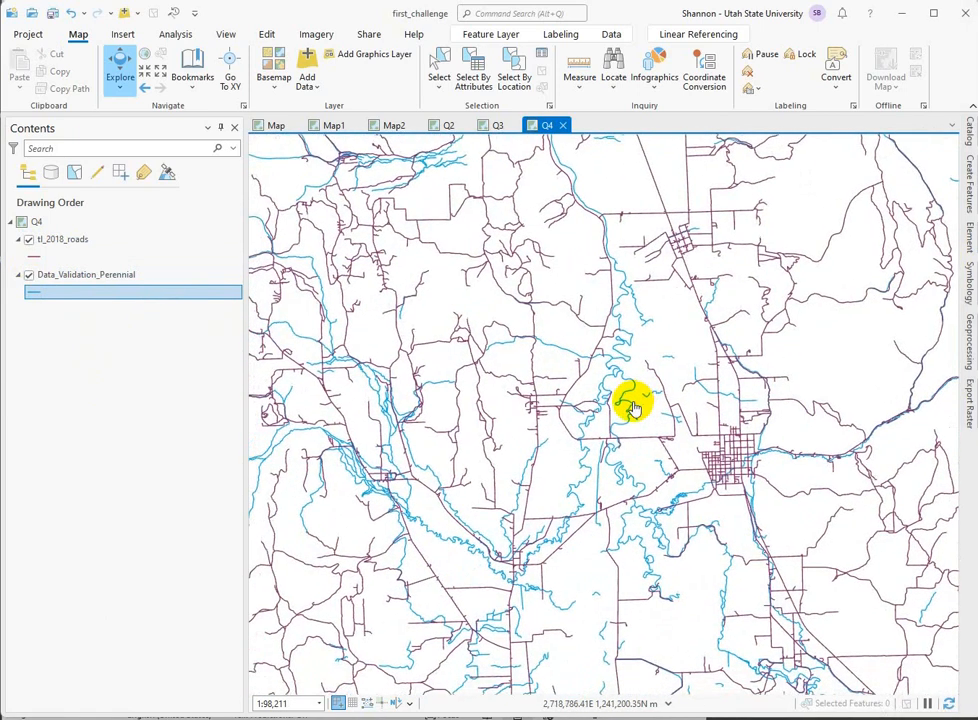
# Launch the Select By Location tool from the Map tab
pyautogui.click(514, 70)
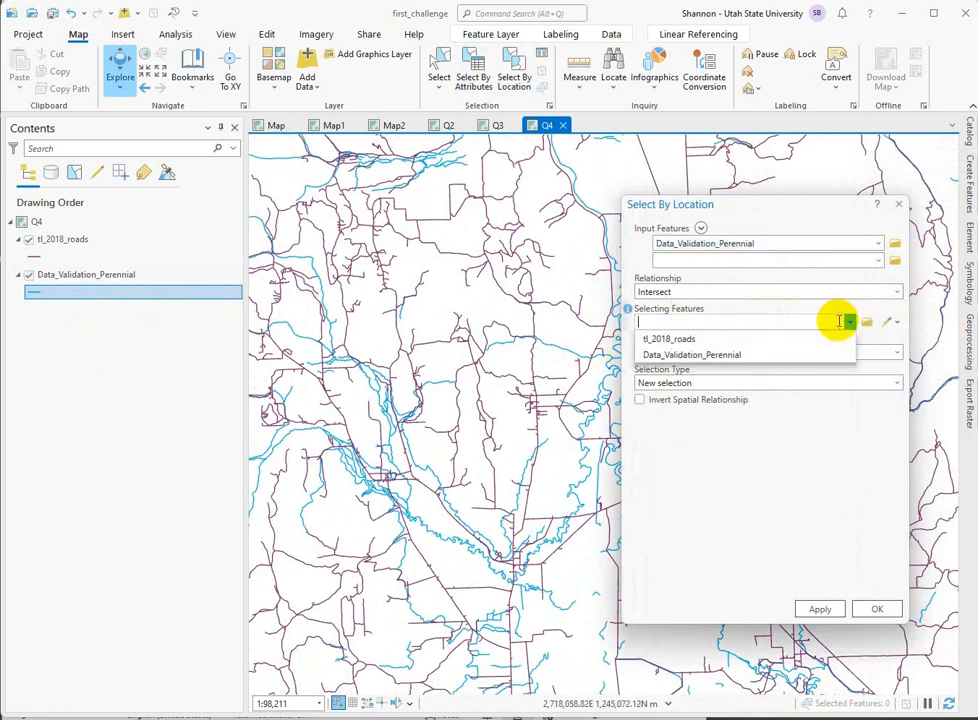
# Select the tl_2018_roads features that intersect Data_Validation_Perennial, yielding 573 roads
pyautogui.click(691, 354)
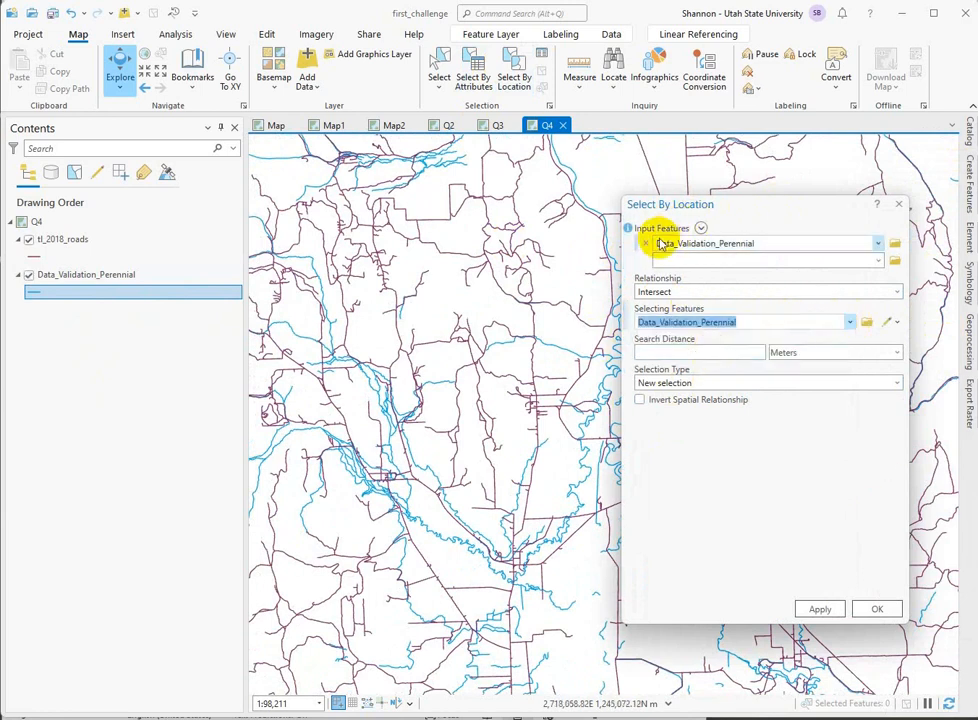
pyautogui.click(878, 243)
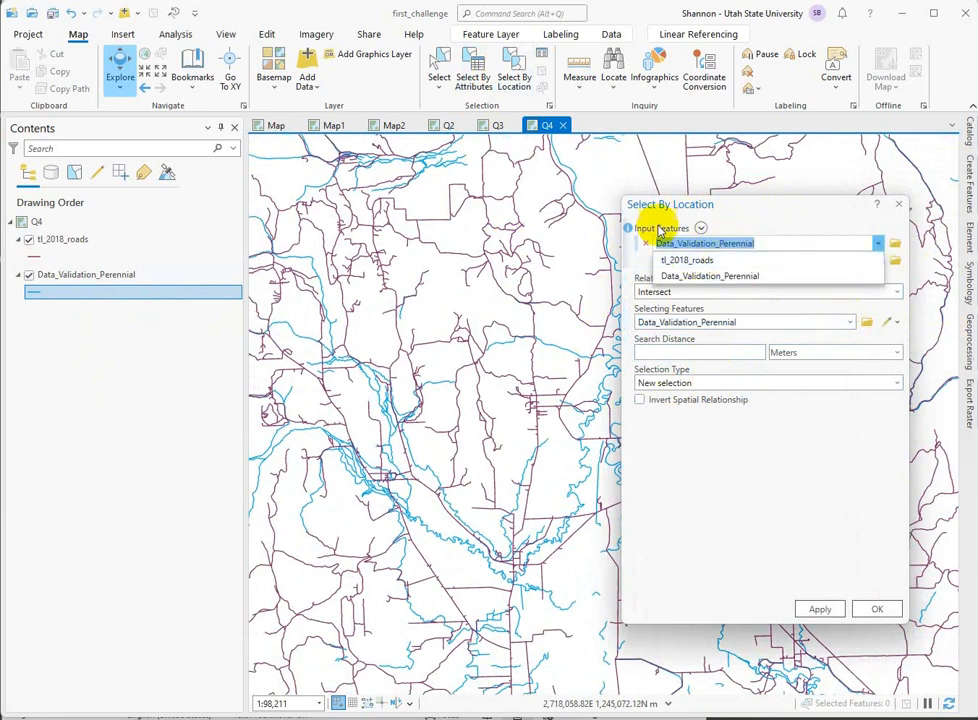
pyautogui.click(686, 259)
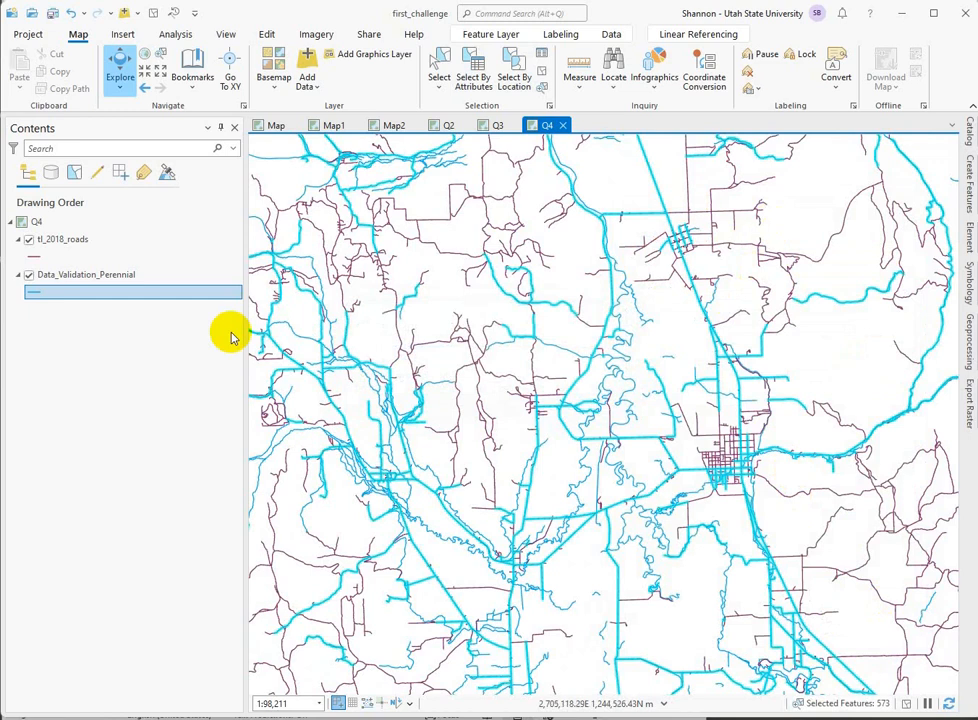
# Open the tl_2018_roads attribute table from its Contents menu
pyautogui.click(62, 239)
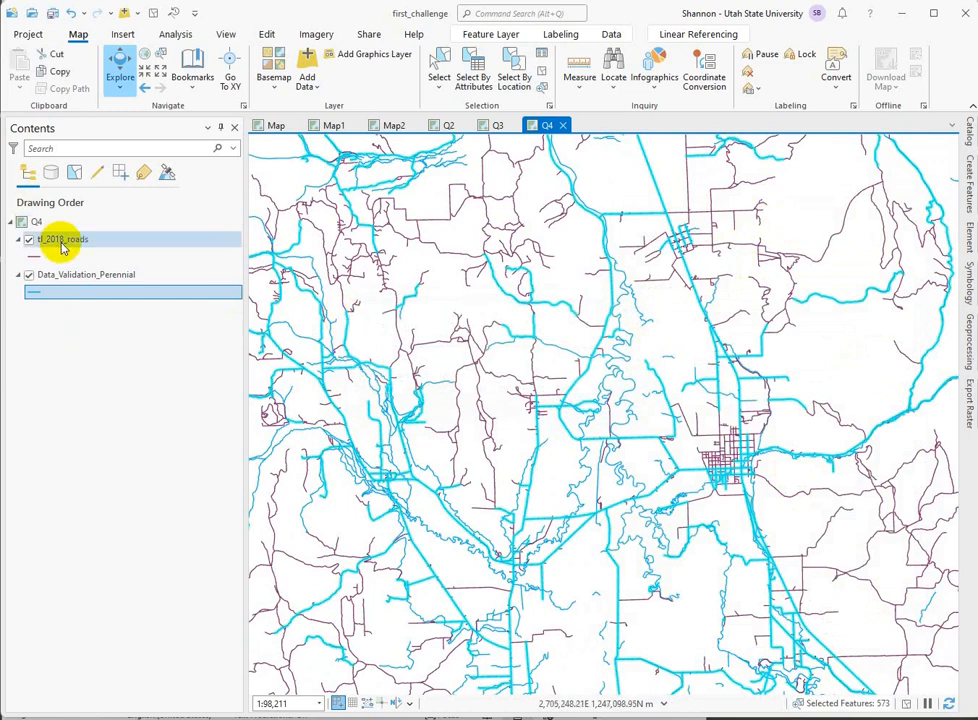
pyautogui.rightClick(62, 239)
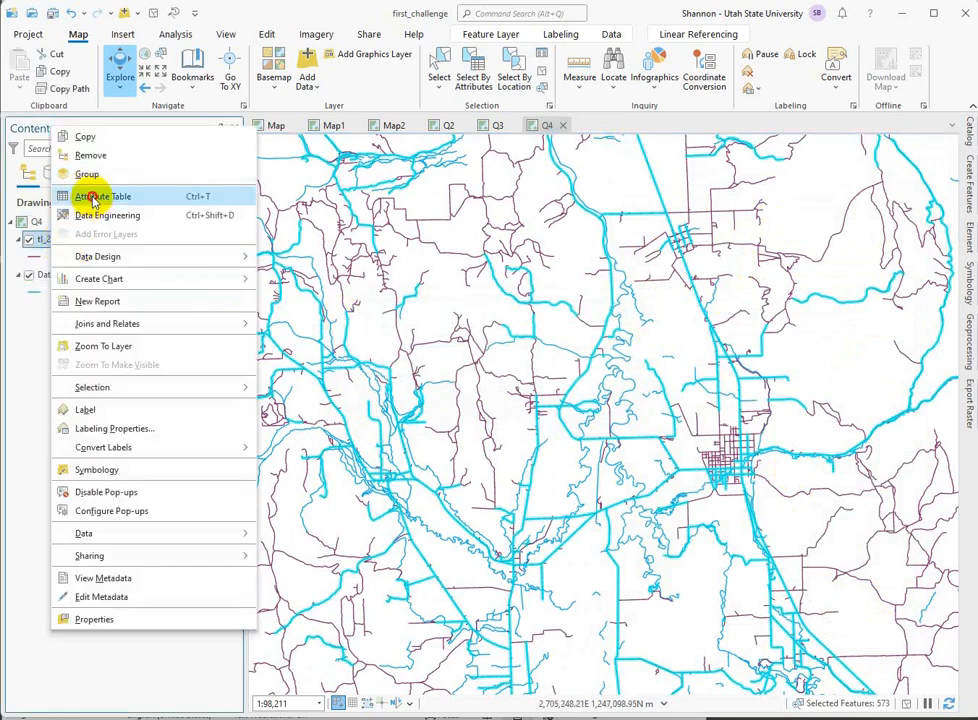
pyautogui.click(102, 196)
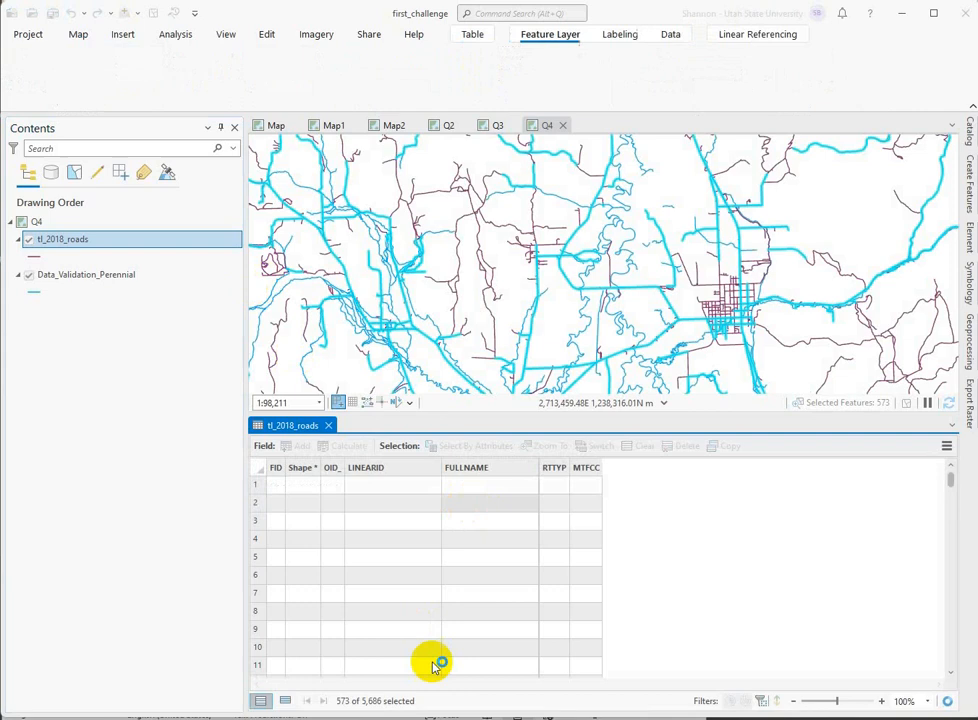
pyautogui.click(549, 34)
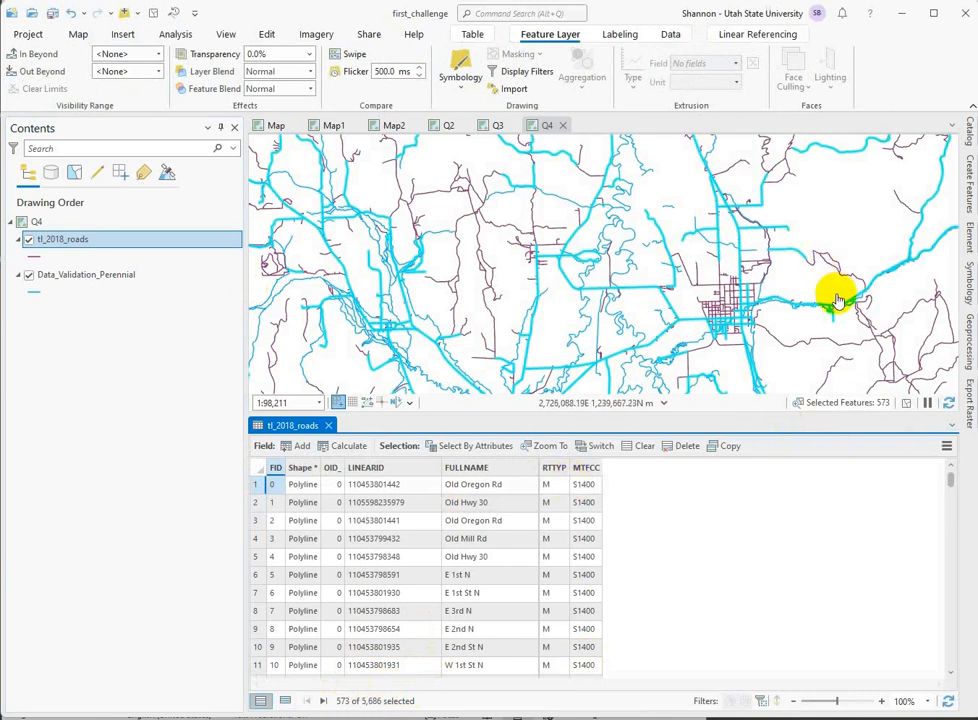
pyautogui.moveTo(838, 298); pyautogui.dragTo(478, 270)
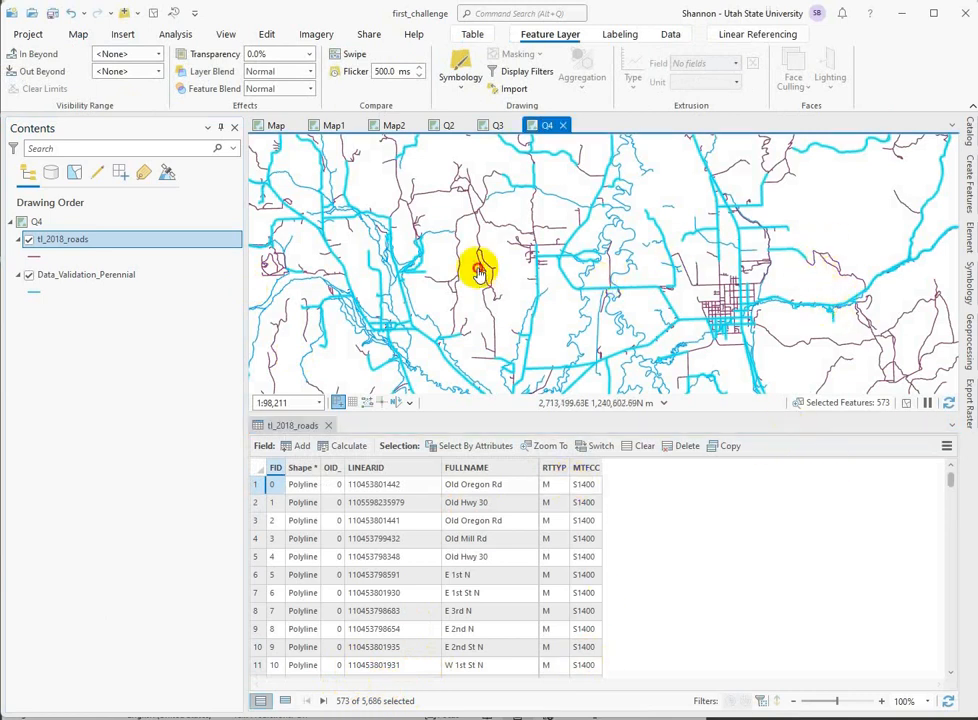
pyautogui.click(78, 34)
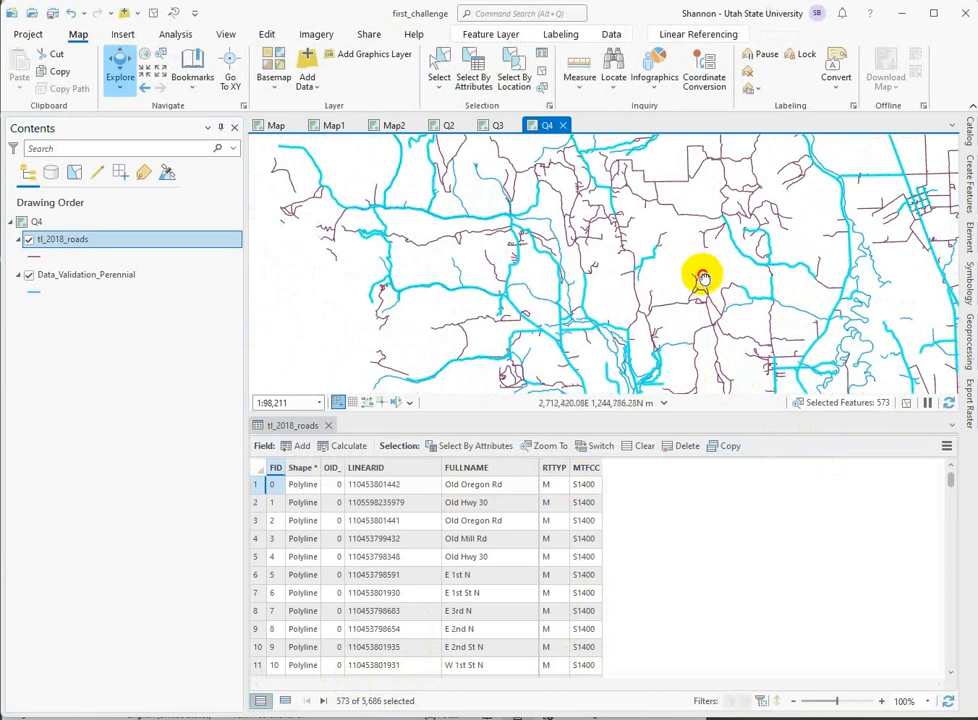
pyautogui.moveTo(703, 276); pyautogui.dragTo(718, 197)
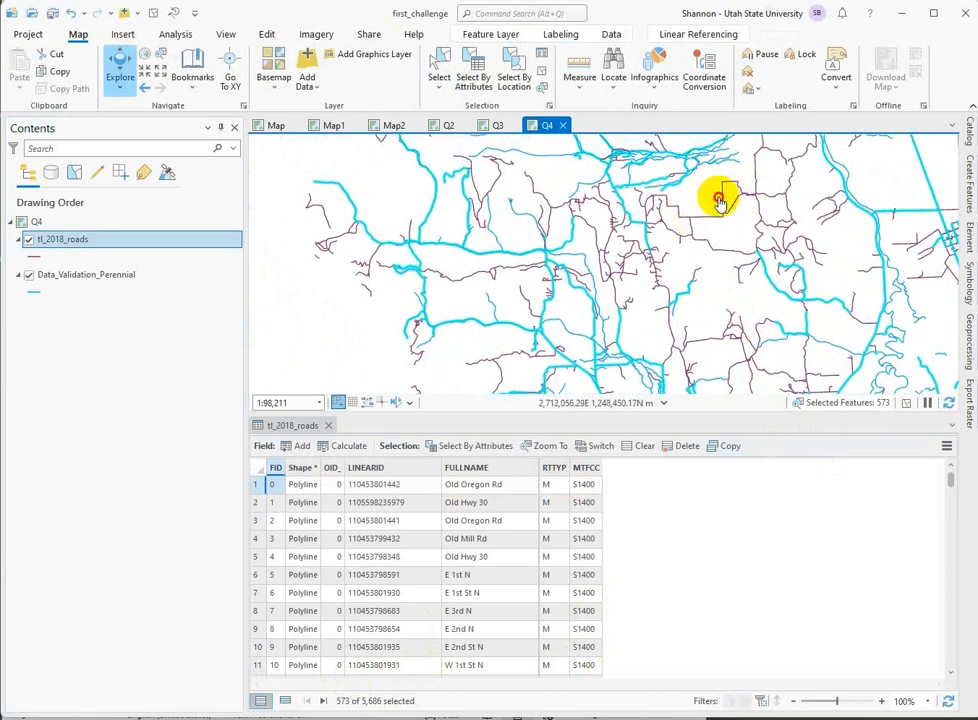
pyautogui.moveTo(720, 200); pyautogui.dragTo(730, 338)
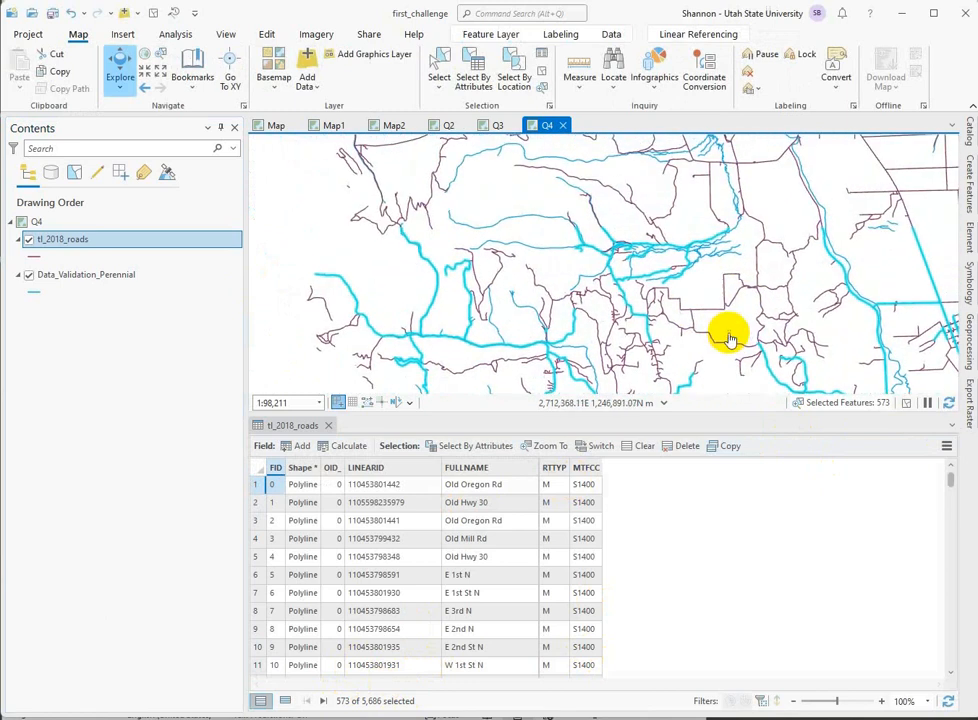
pyautogui.moveTo(730, 337); pyautogui.dragTo(708, 297)
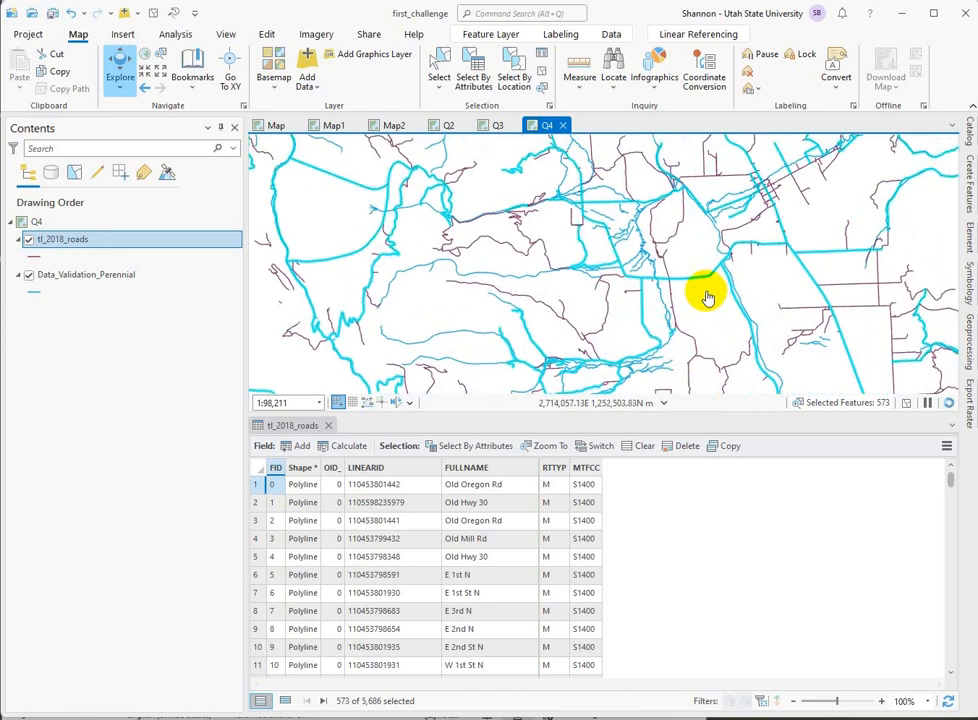
pyautogui.moveTo(705, 290); pyautogui.dragTo(525, 250)
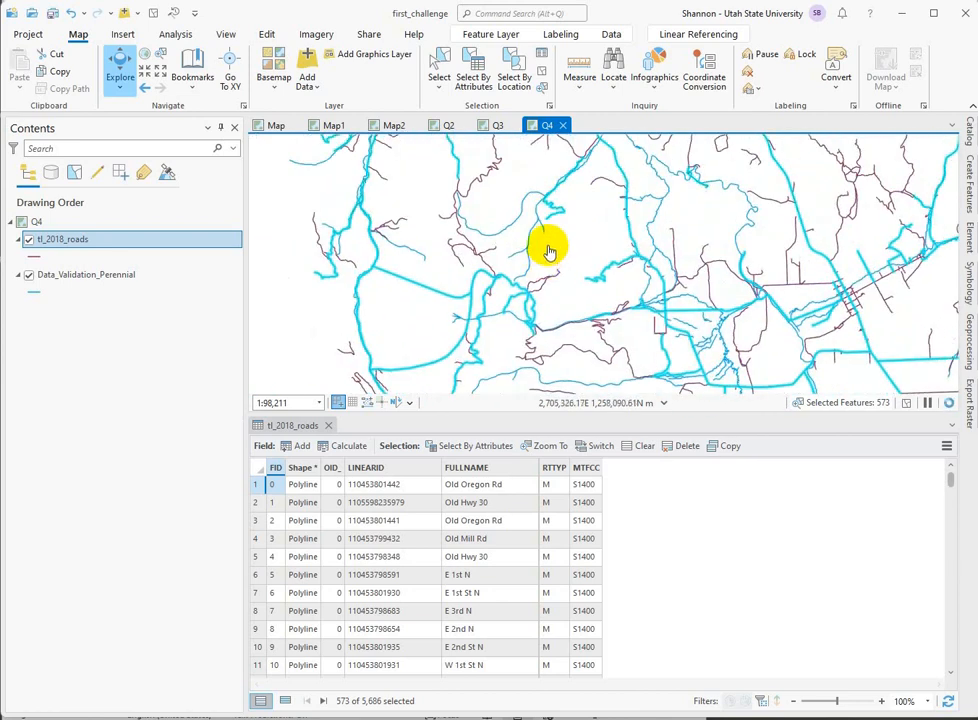
pyautogui.moveTo(548, 250); pyautogui.dragTo(597, 267)
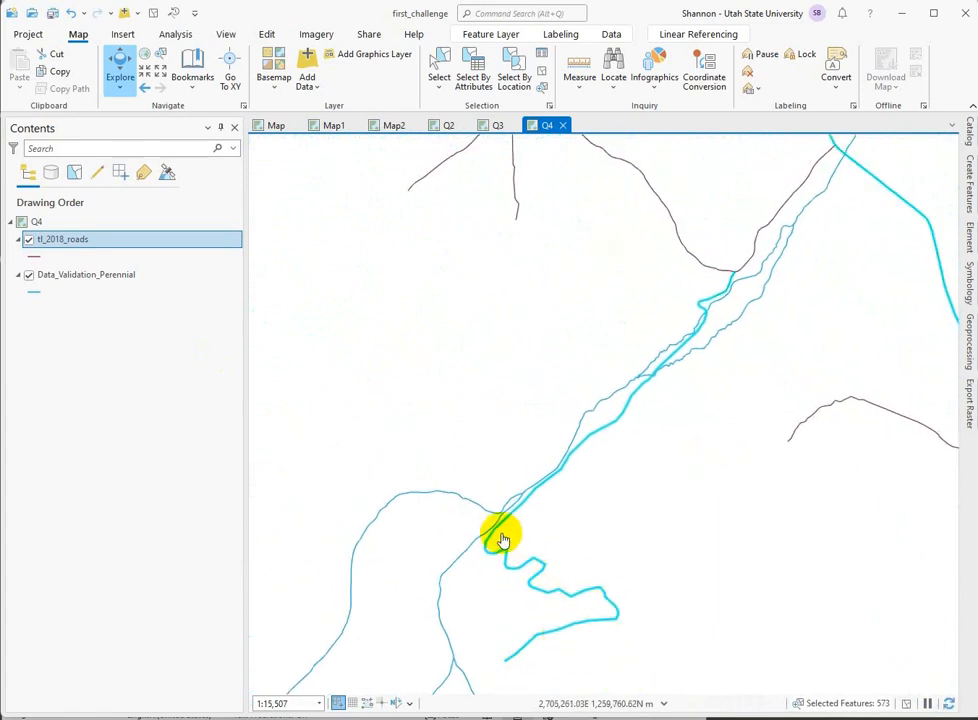
# Pan the close-up view along a stream with a road running beside it
pyautogui.moveTo(503, 540); pyautogui.dragTo(639, 481)
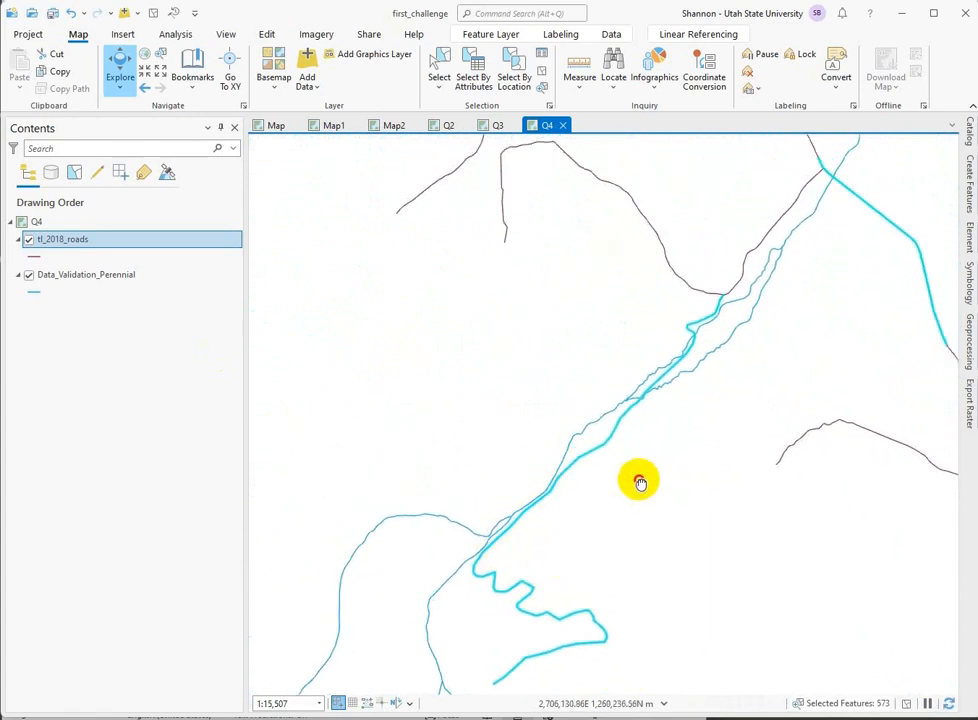
pyautogui.moveTo(640, 483); pyautogui.dragTo(575, 468)
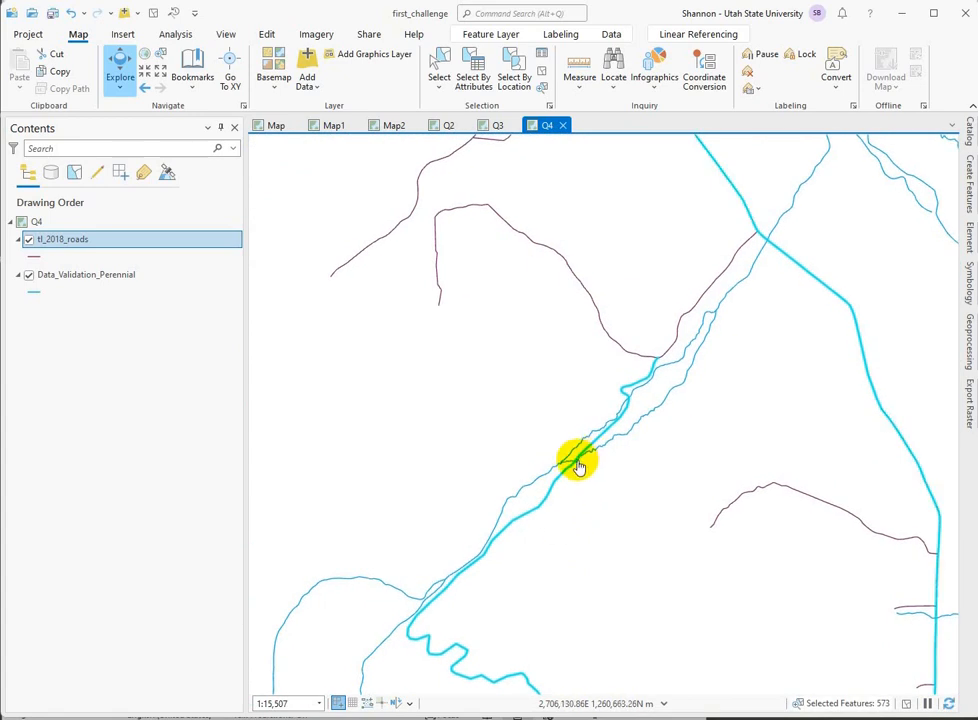
pyautogui.moveTo(633, 415)
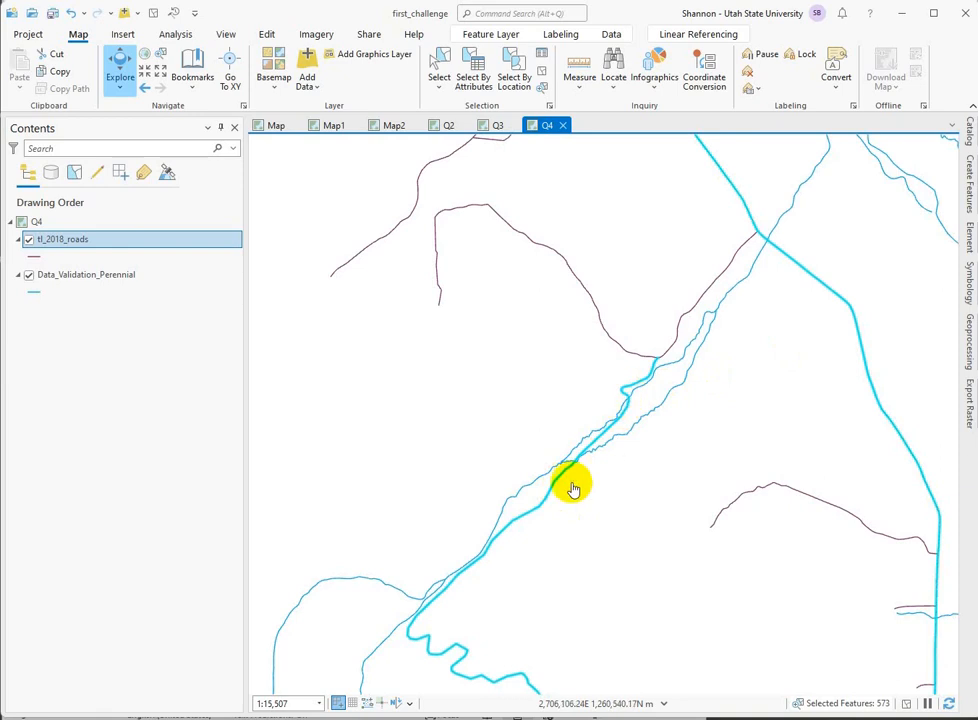
pyautogui.moveTo(557, 485)
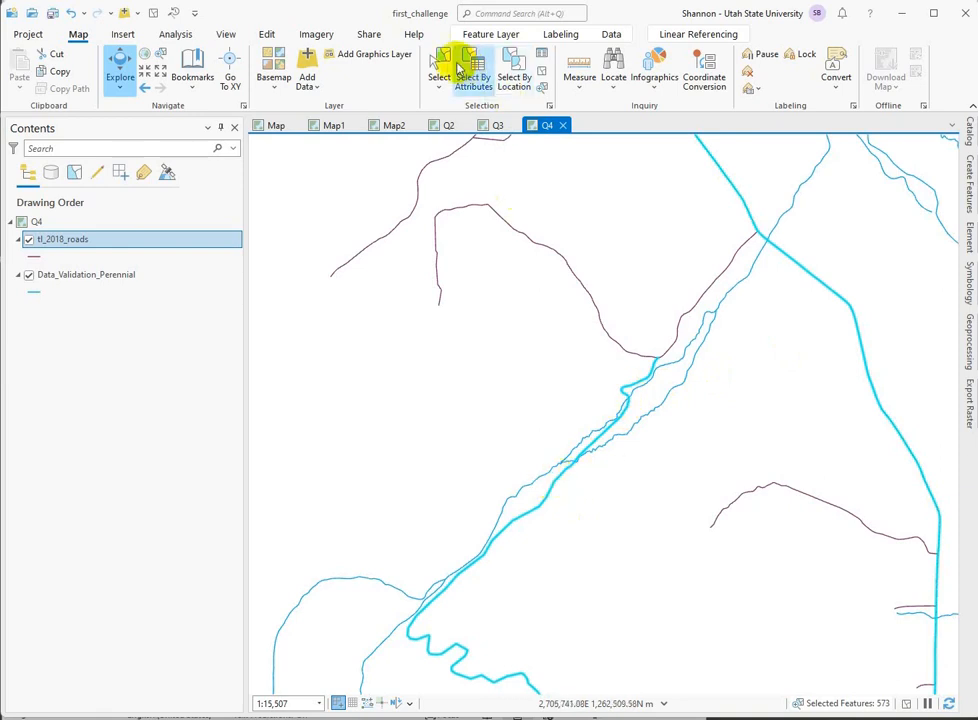
pyautogui.click(438, 70)
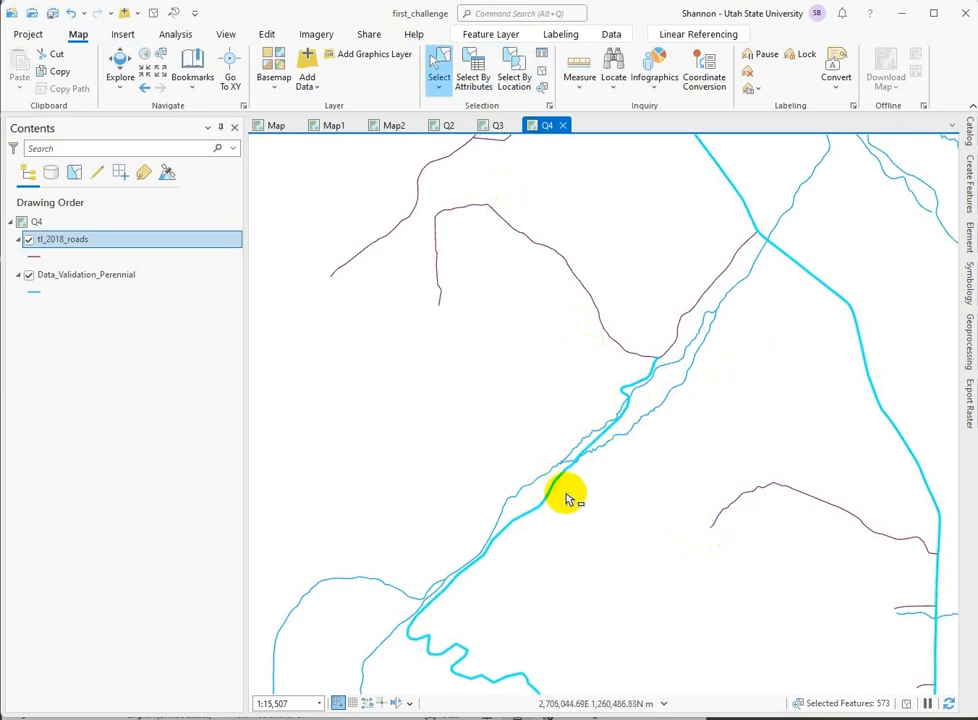
pyautogui.click(560, 480)
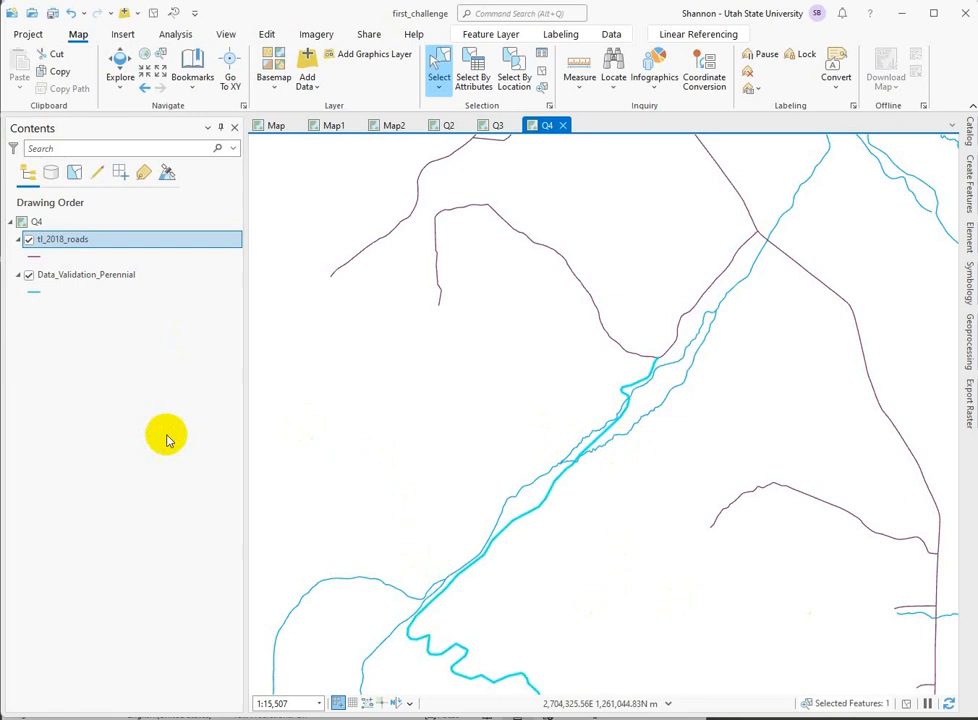
pyautogui.moveTo(700, 550)
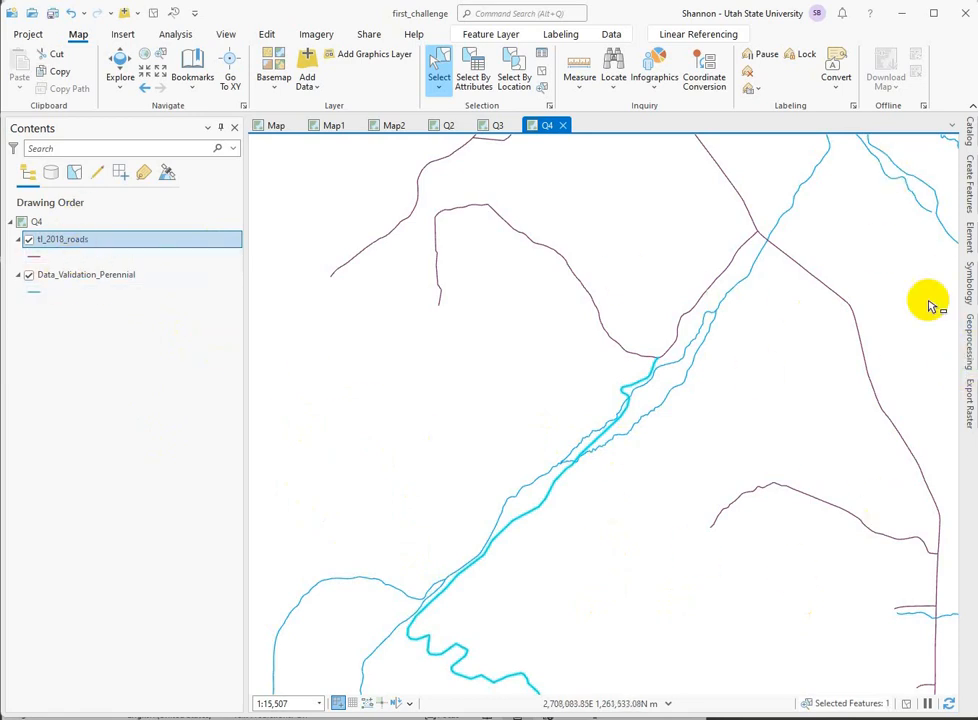
pyautogui.moveTo(968, 360)
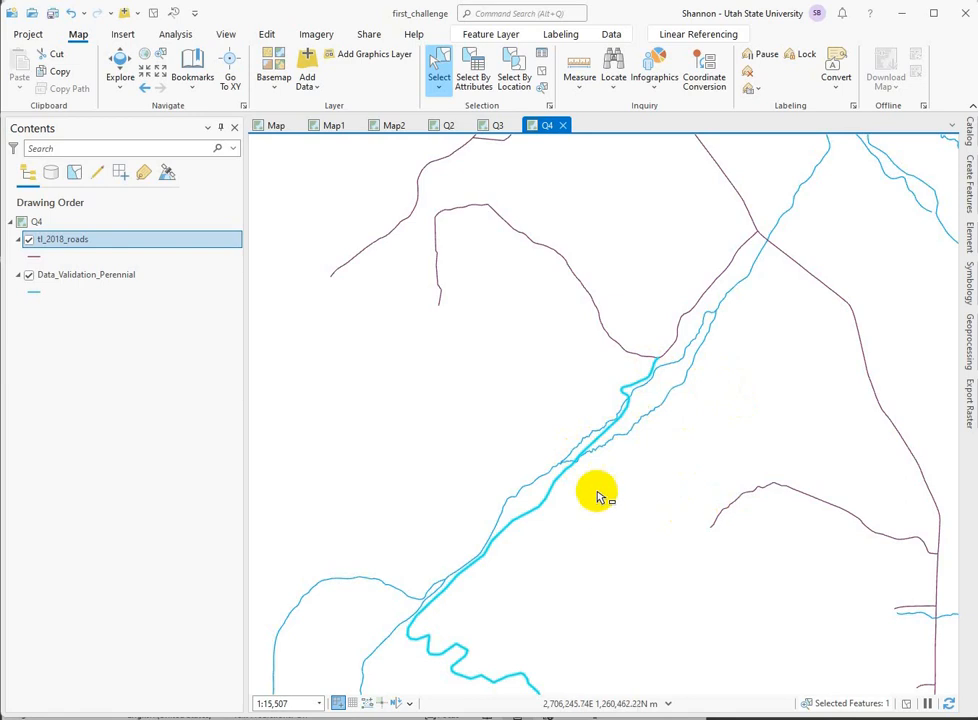
pyautogui.moveTo(610, 518)
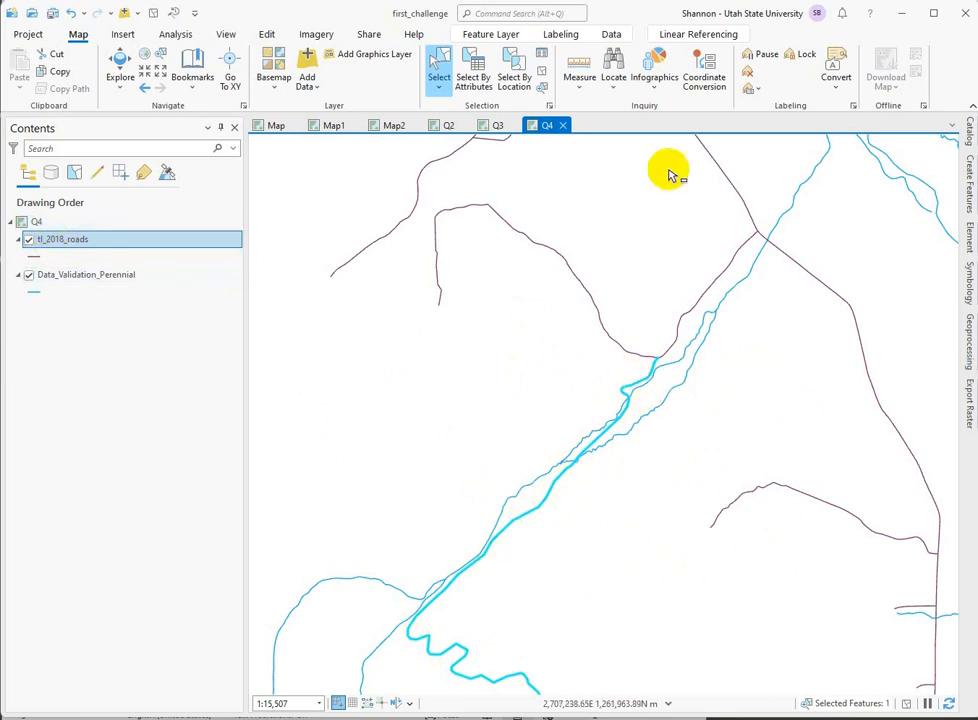
# Start a Select By Location query with Data_Validation_Perennial as the input layer
pyautogui.click(514, 70)
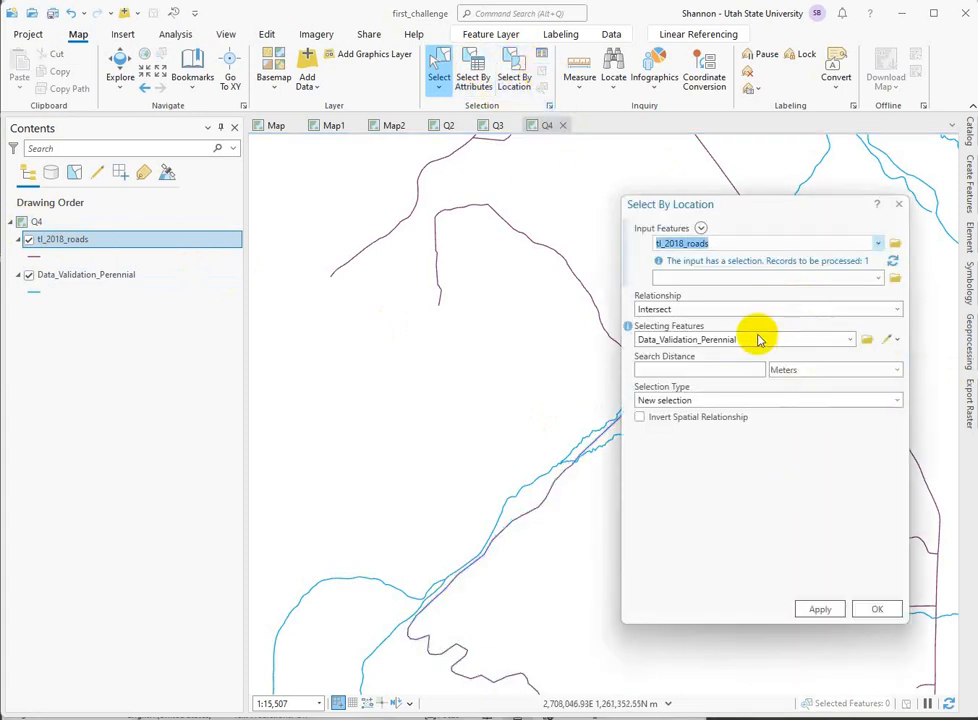
pyautogui.click(849, 321)
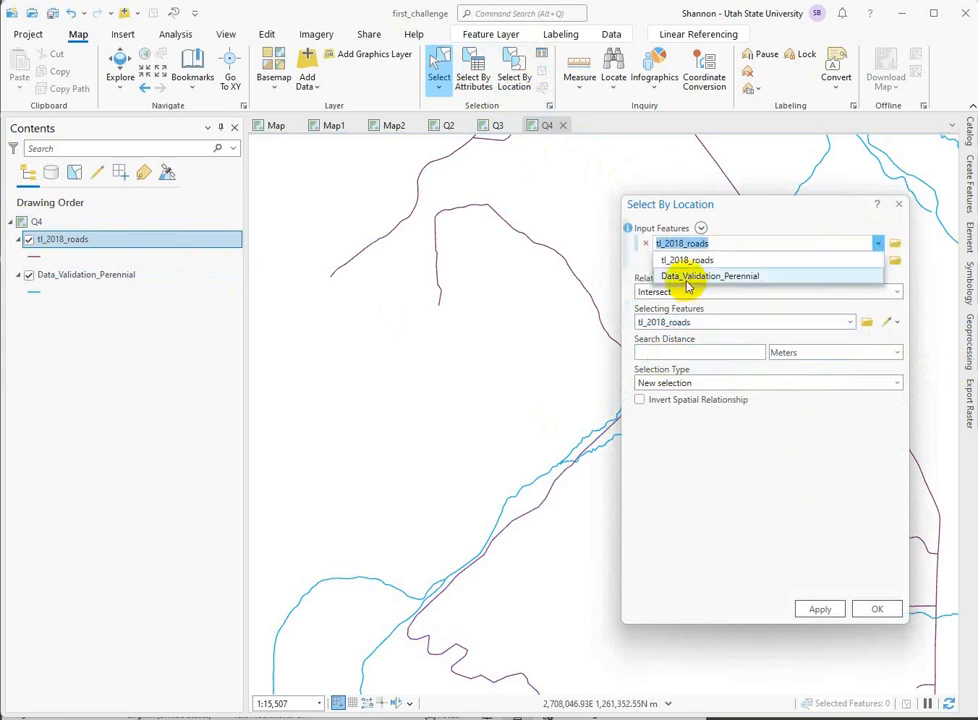
pyautogui.click(709, 276)
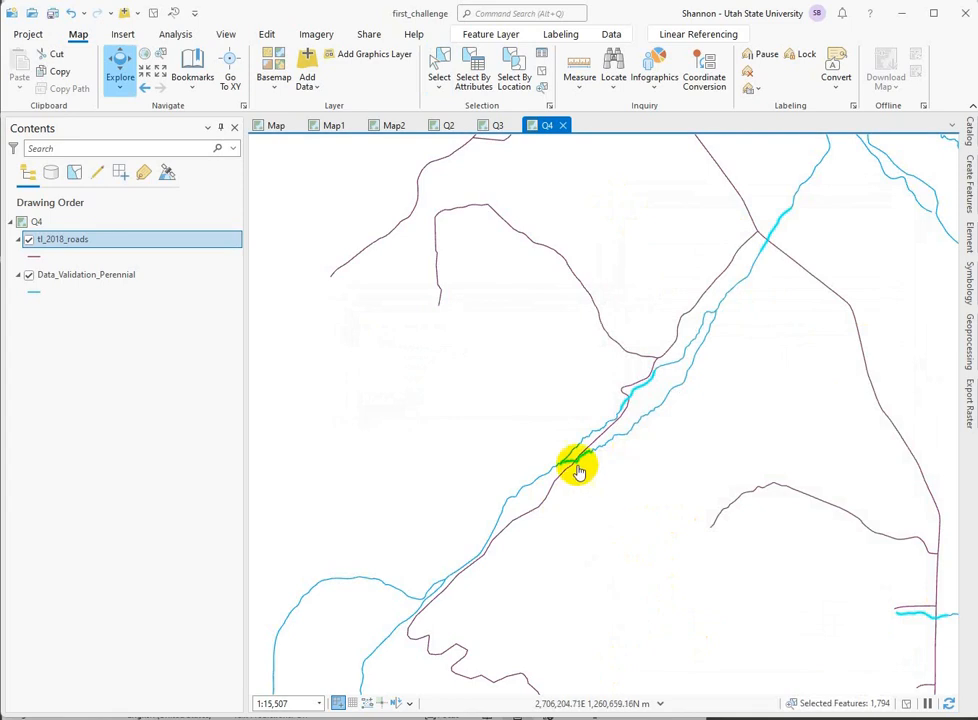
pyautogui.moveTo(778, 274)
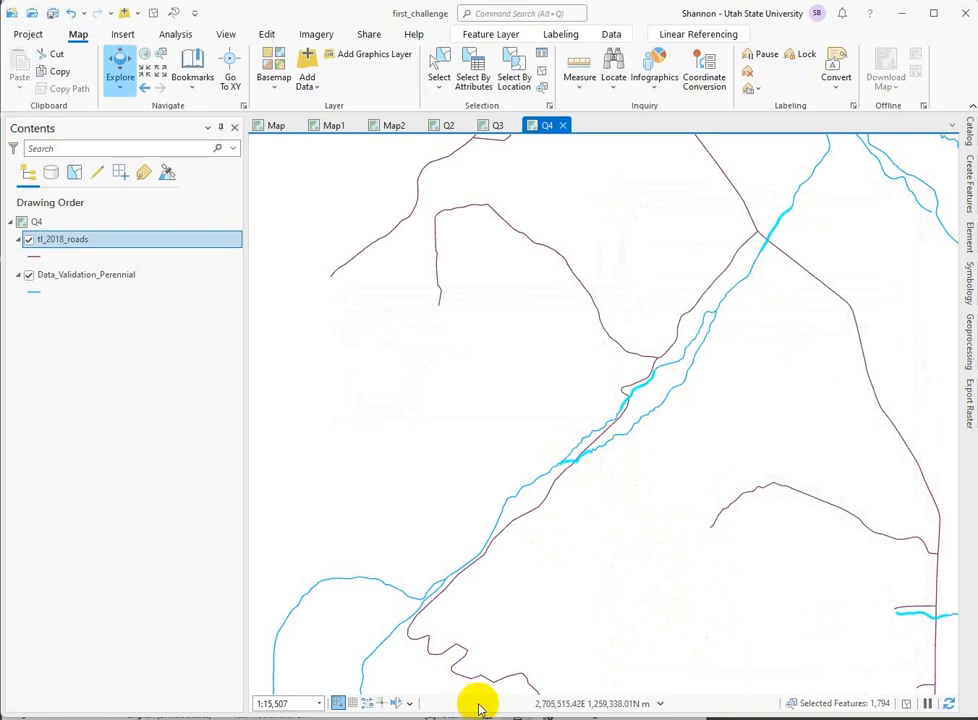
# Check Data_Validation_Perennial's attribute table for 1,794 of 7,003 selected, then clear the selection
pyautogui.click(86, 274)
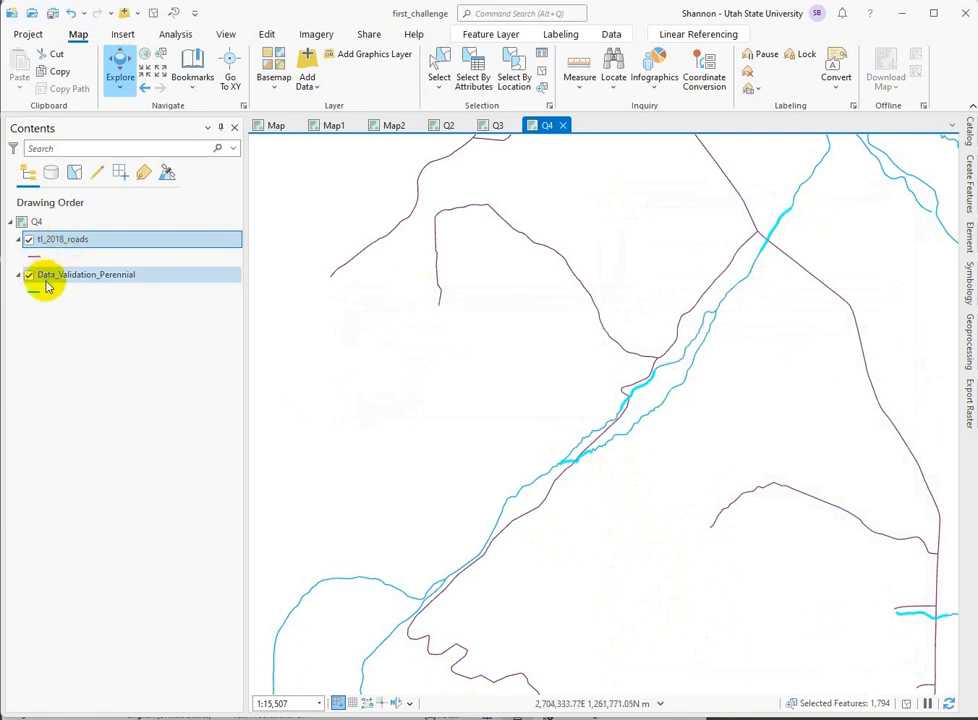
pyautogui.rightClick(85, 274)
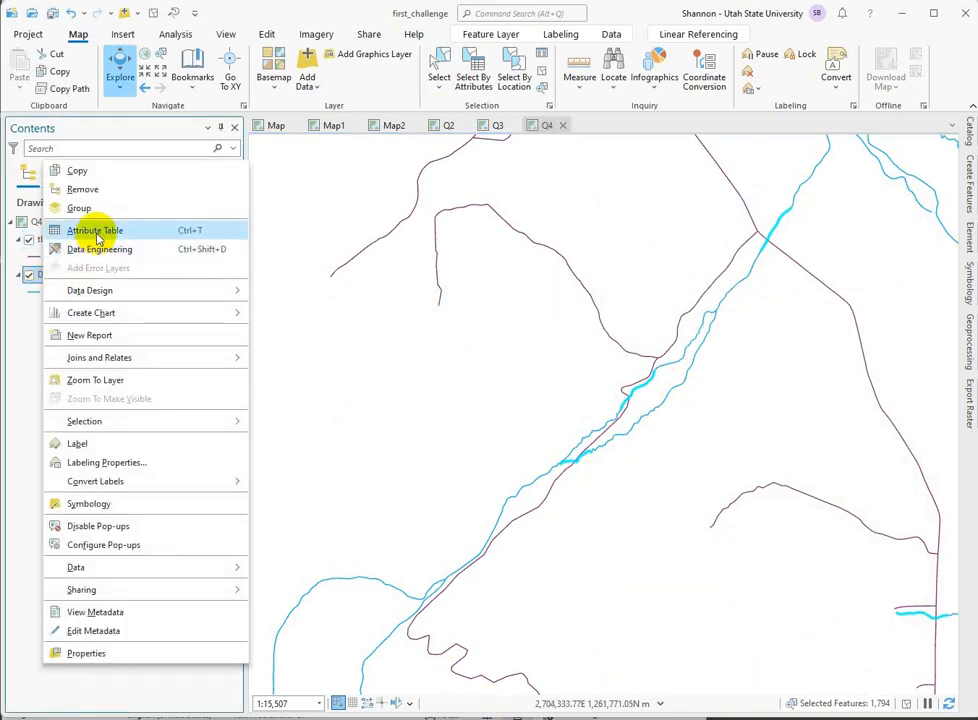
pyautogui.click(94, 230)
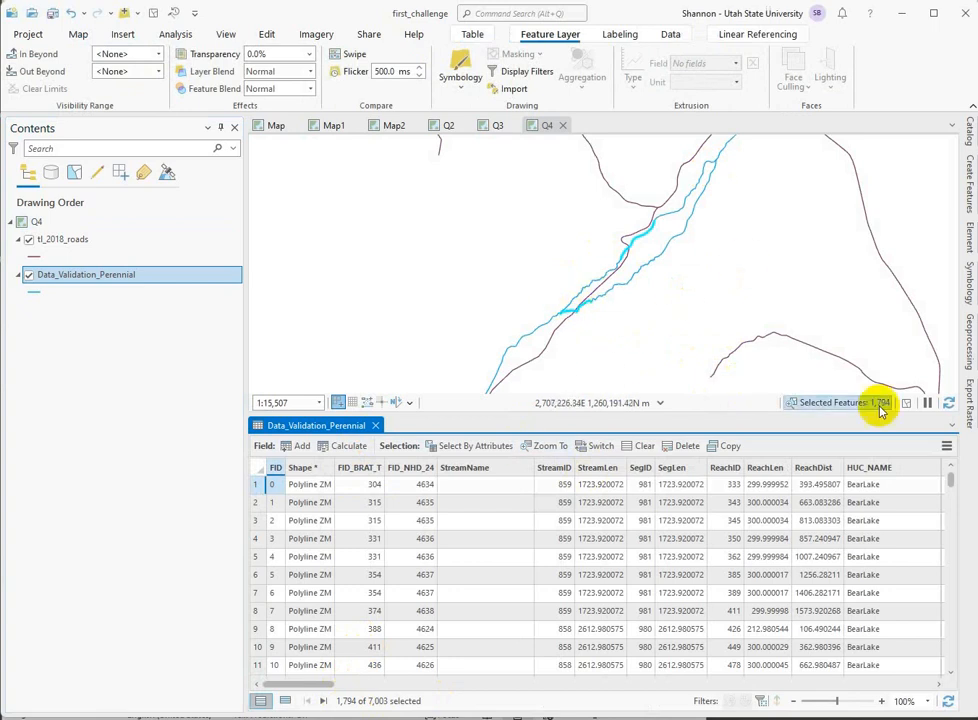
pyautogui.click(376, 425)
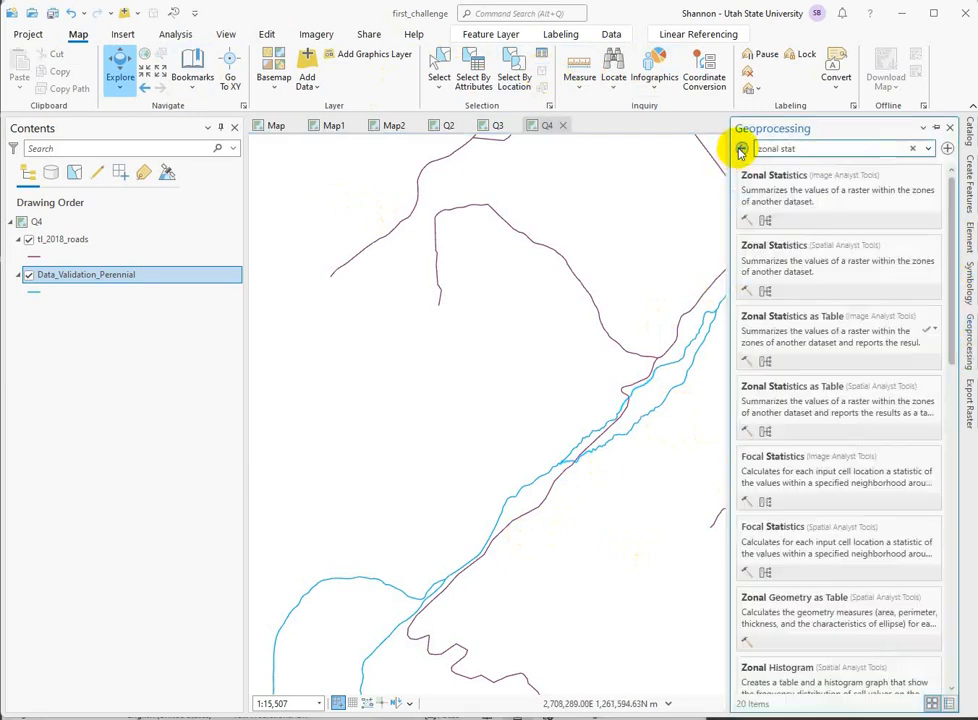
# Run Intersect on tl_2018_roads and Data_Validation_Perennial with Point output type
pyautogui.click(741, 148)
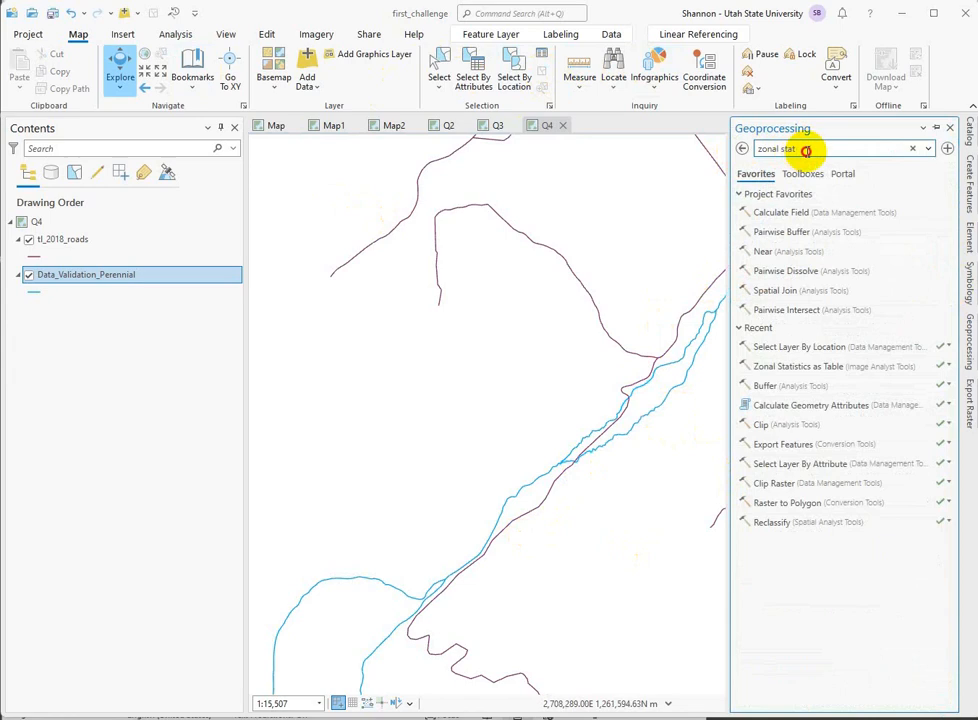
pyautogui.write('interset')
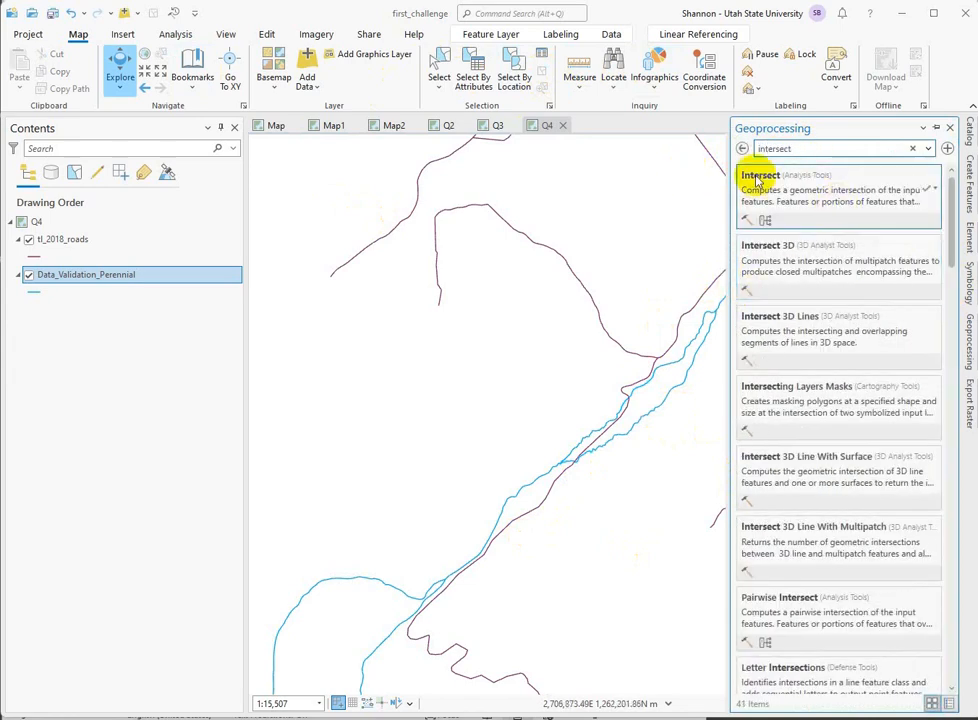
pyautogui.click(760, 175)
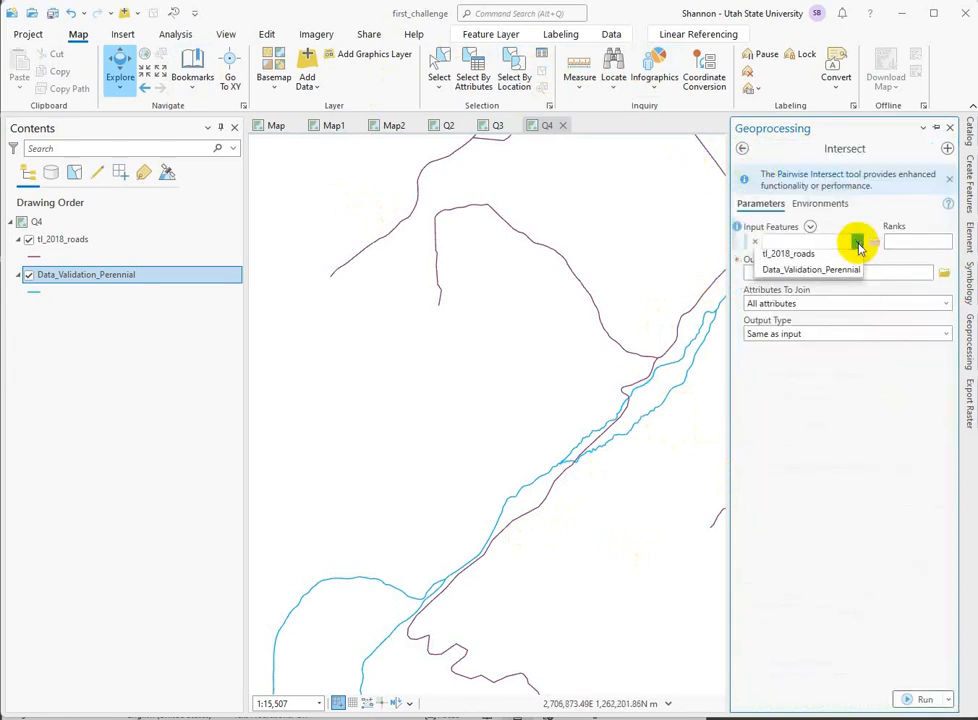
pyautogui.click(872, 258)
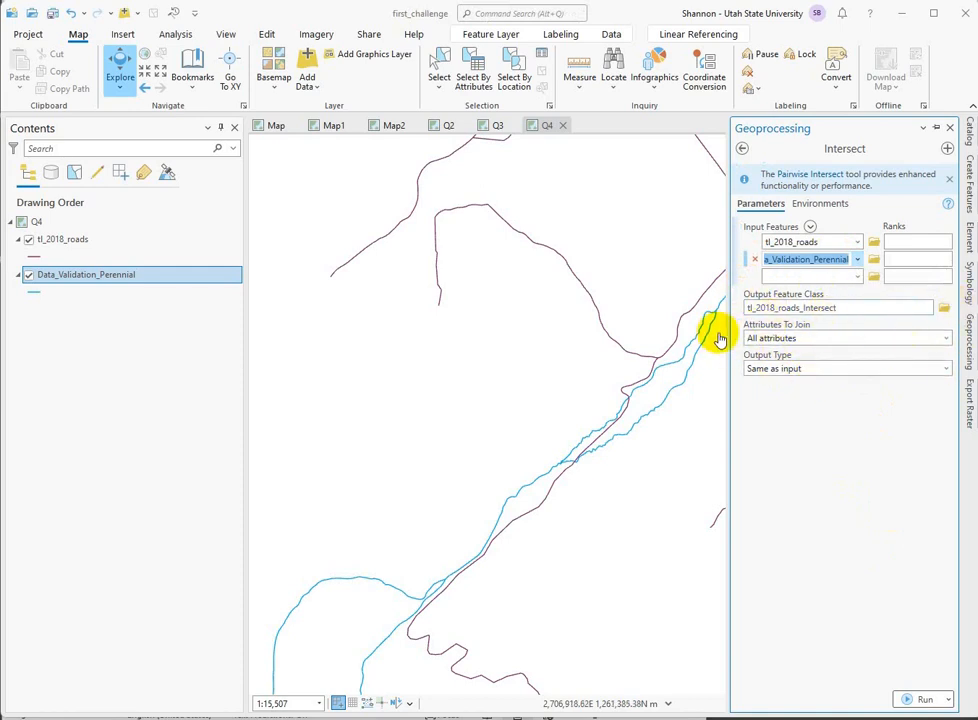
pyautogui.click(943, 338)
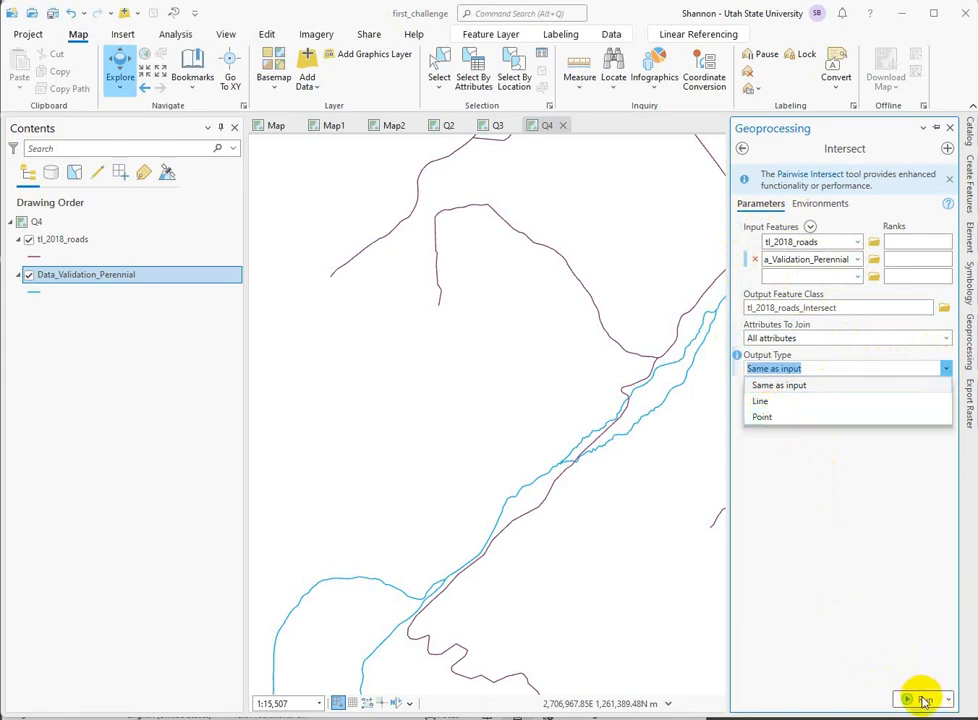
pyautogui.click(762, 416)
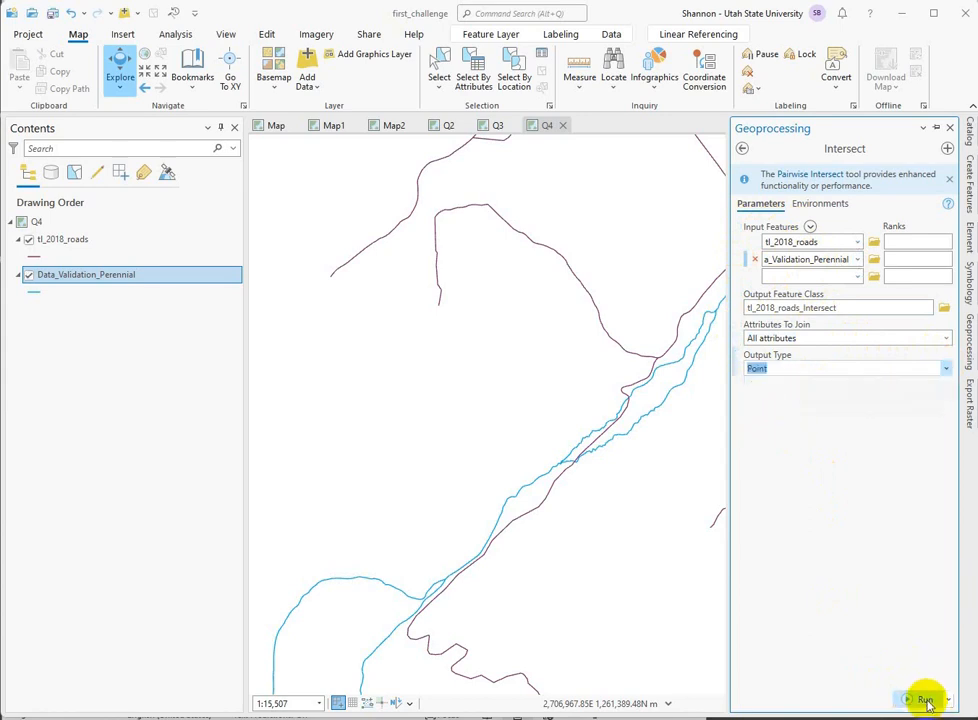
pyautogui.click(919, 699)
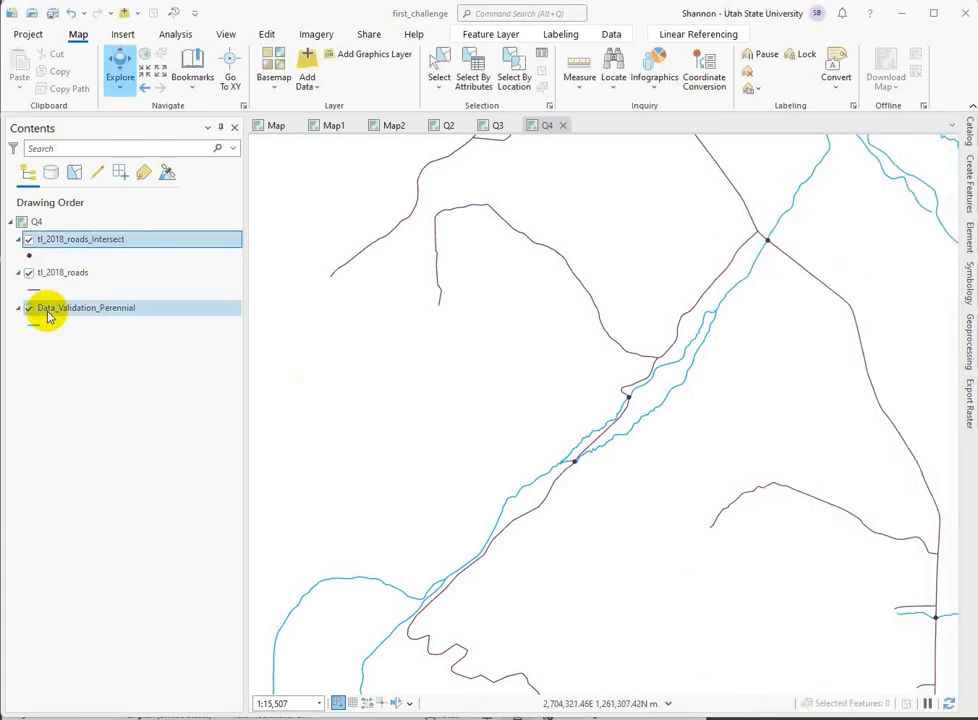
# Select the tl_2018_roads_Intersect layer to view its 2,074 crossing records
pyautogui.click(80, 239)
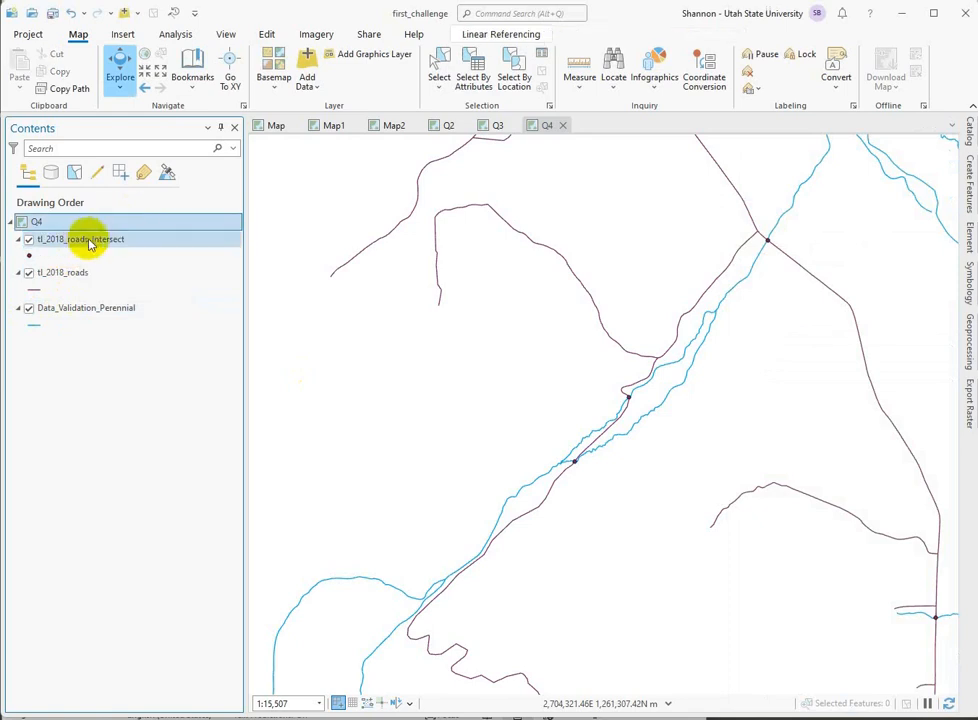
pyautogui.click(80, 239)
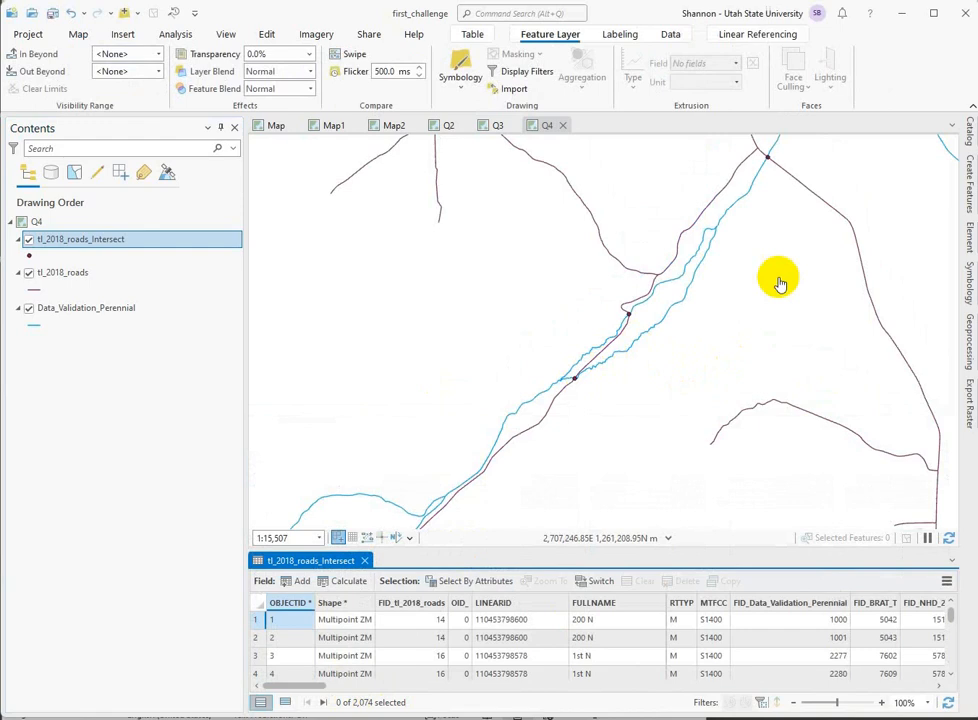
pyautogui.moveTo(775, 175)
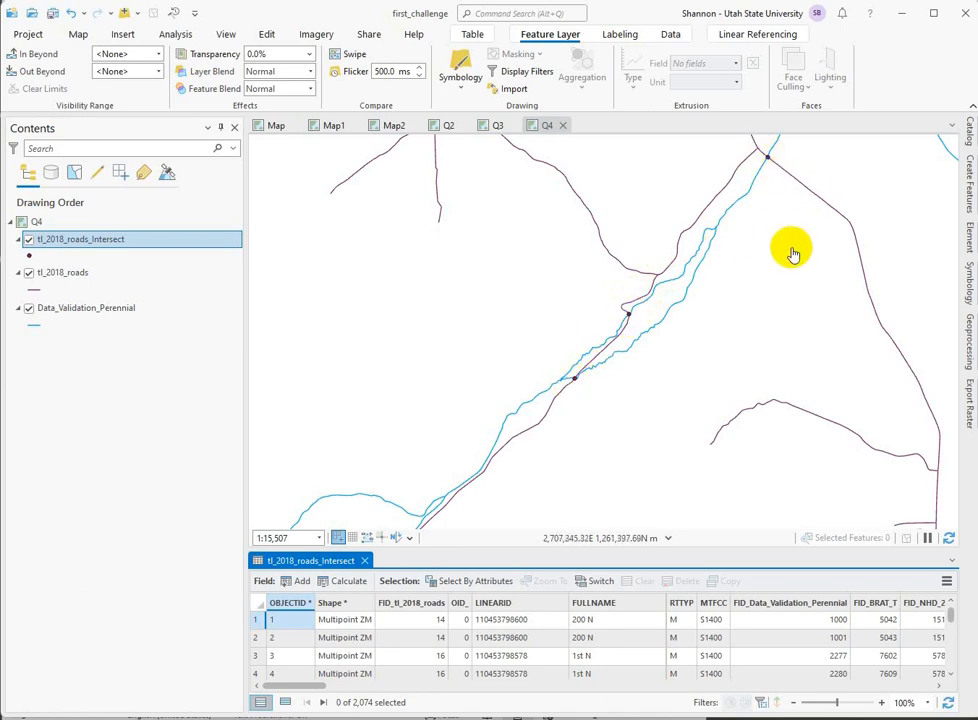
pyautogui.moveTo(835, 291)
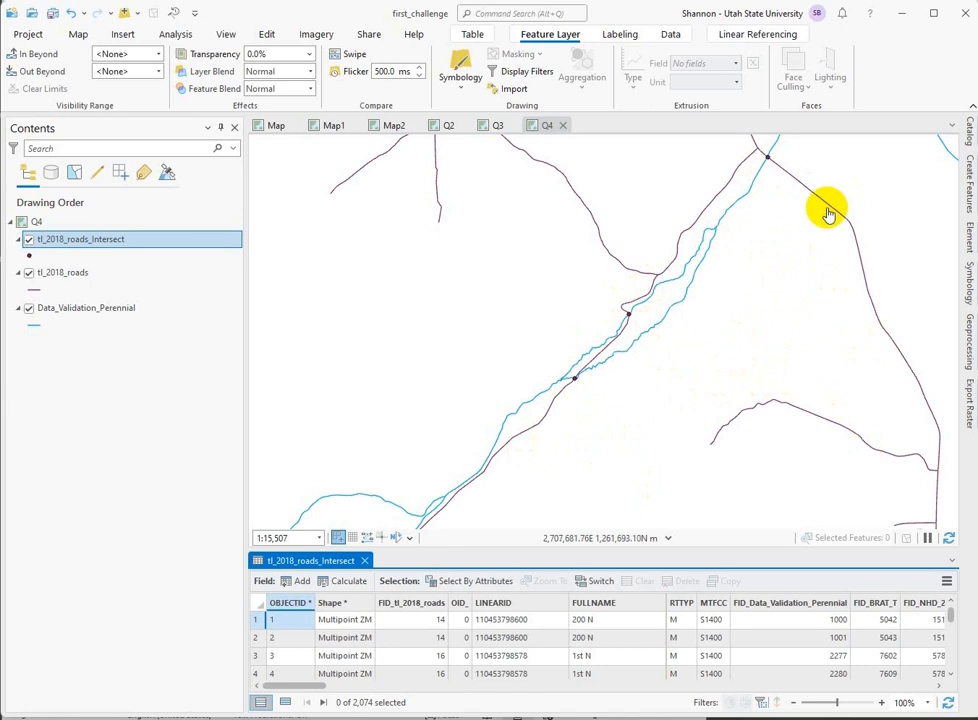
pyautogui.moveTo(788, 314)
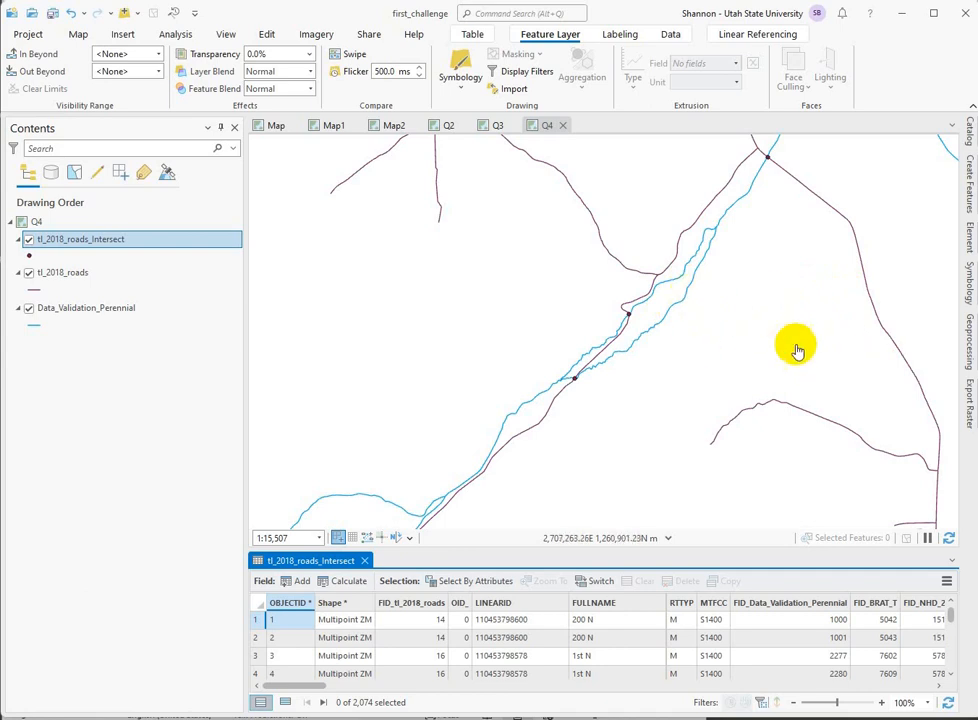
pyautogui.moveTo(910, 345)
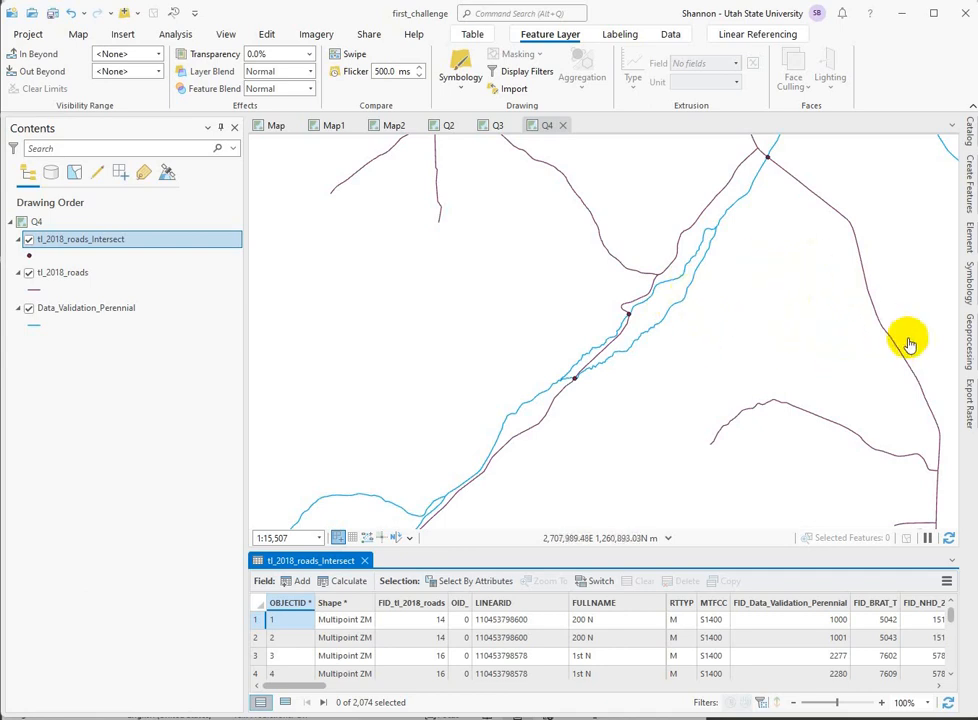
pyautogui.moveTo(645, 695)
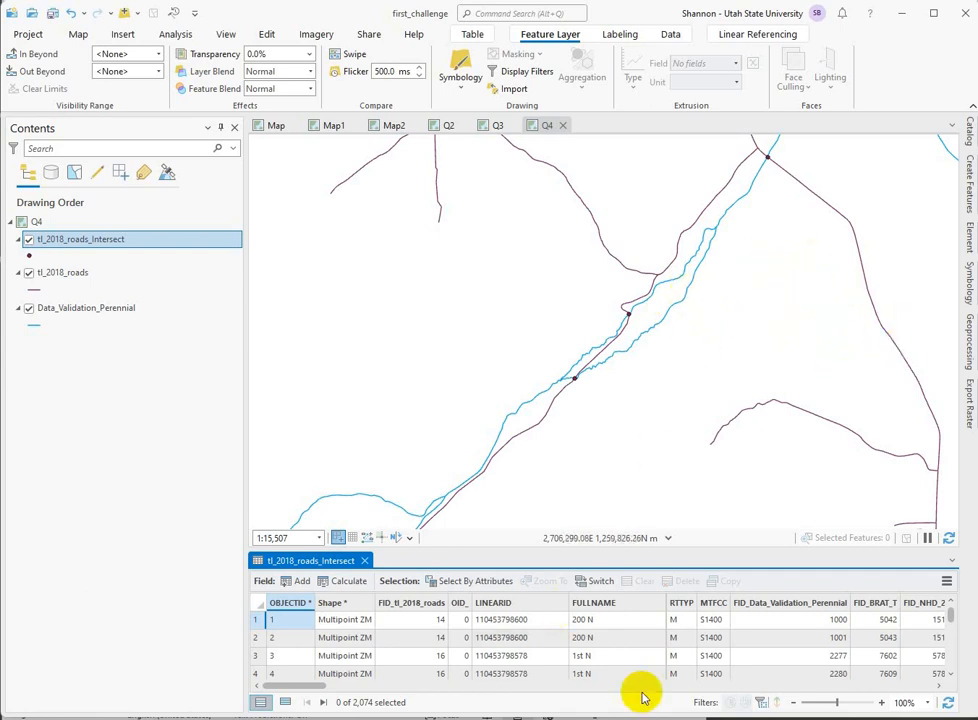